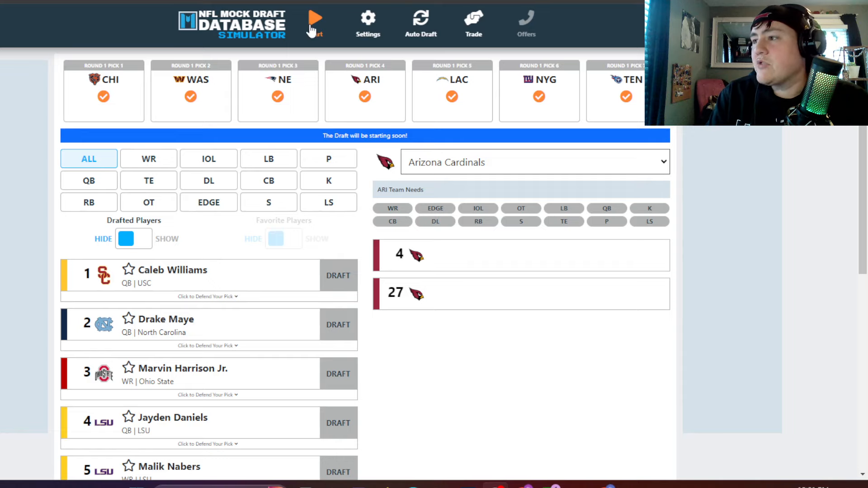
Start the draft; Chicago takes Caleb Williams at 1, Washington takes Drake Maye at 2.
left_click(315, 21)
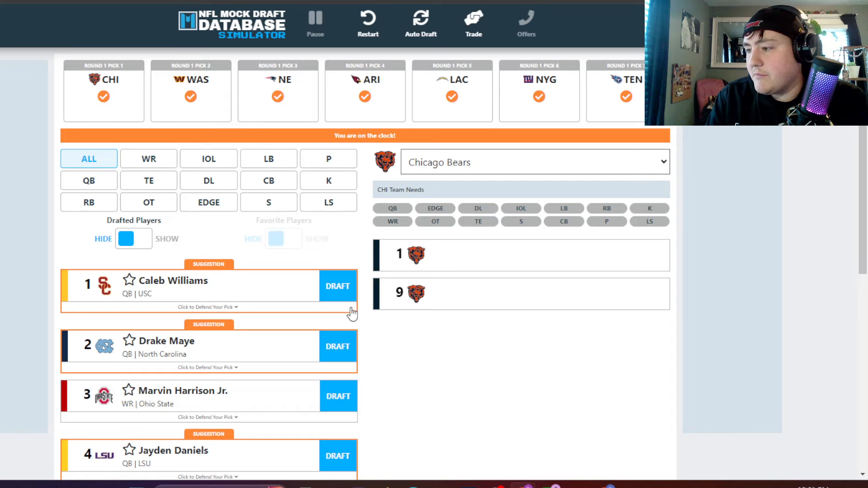
left_click(338, 287)
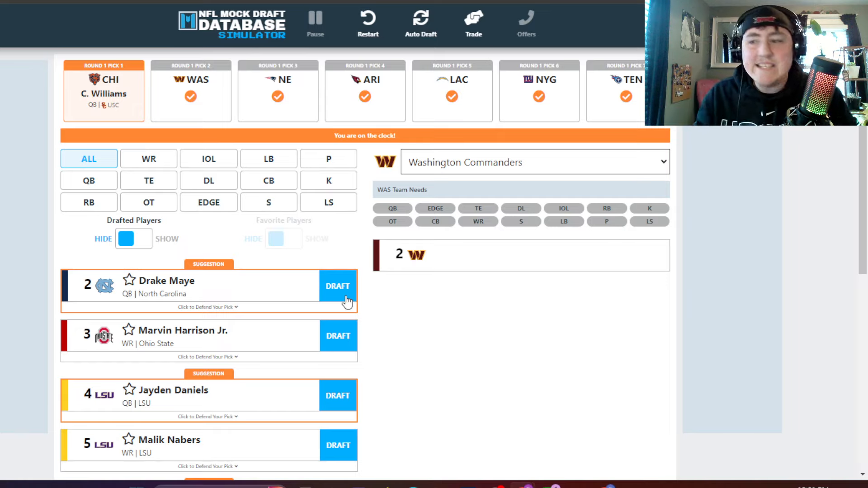
left_click(337, 286)
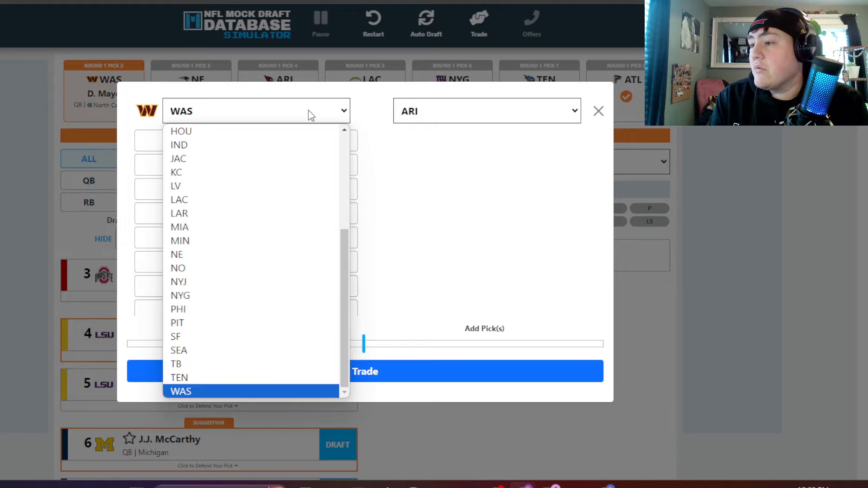
Giants get picks 3 and 103 from New England for 6 and 70; Daniels to Giants, Harrison Jr. to Arizona.
left_click(176, 254)
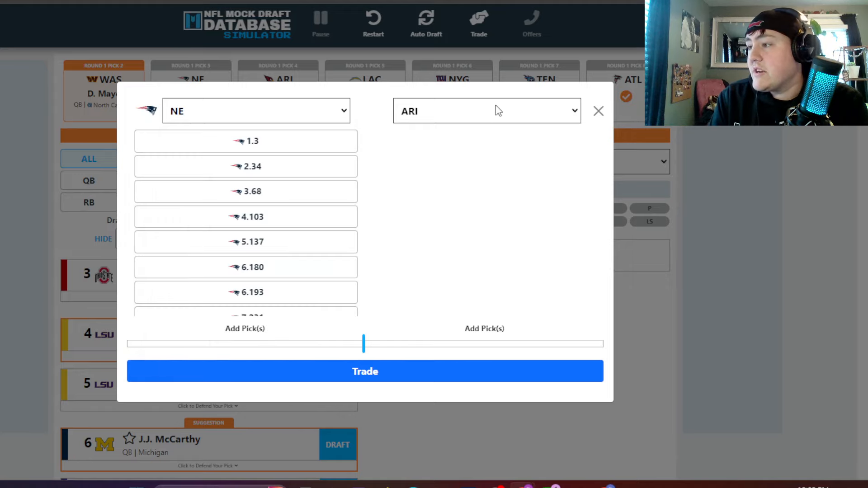
left_click(486, 110)
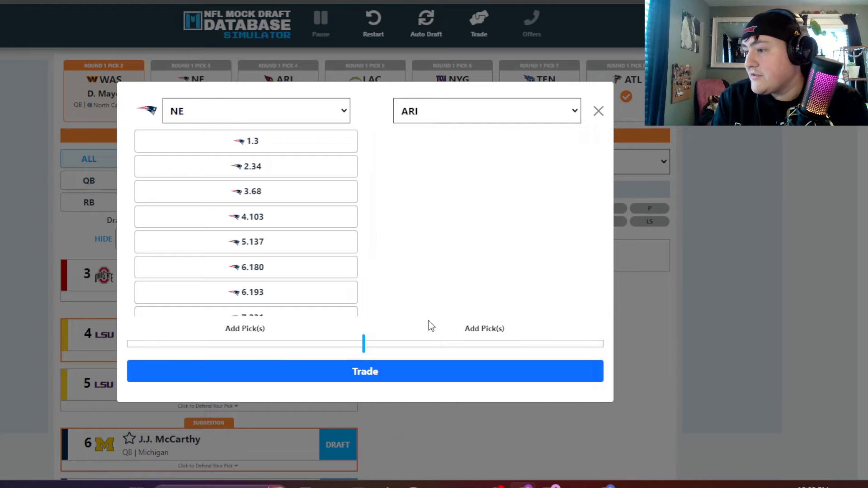
left_click(487, 110)
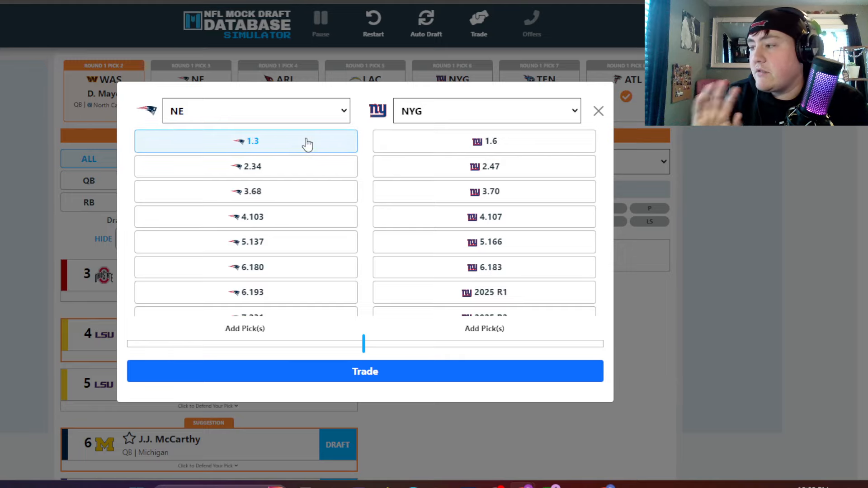
mouse_move(497, 151)
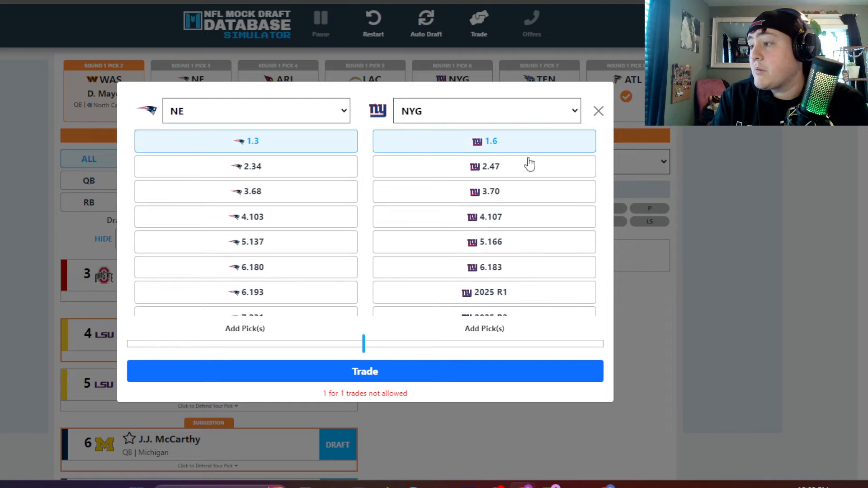
mouse_move(595, 93)
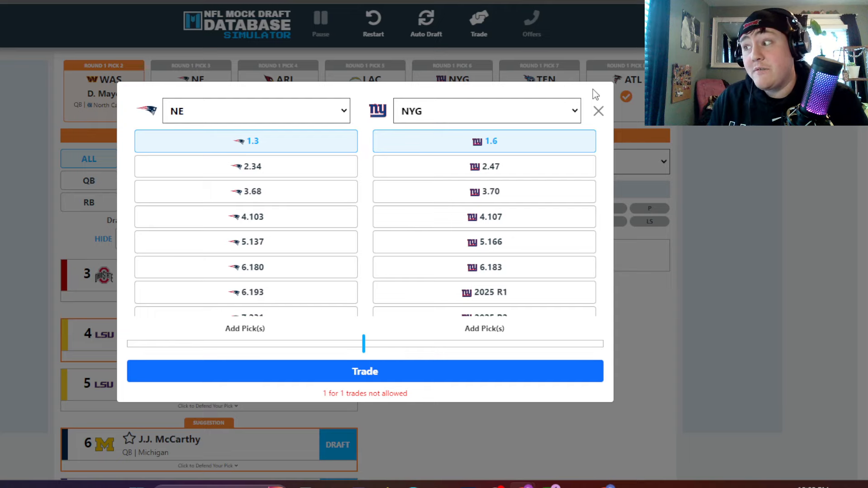
mouse_move(459, 237)
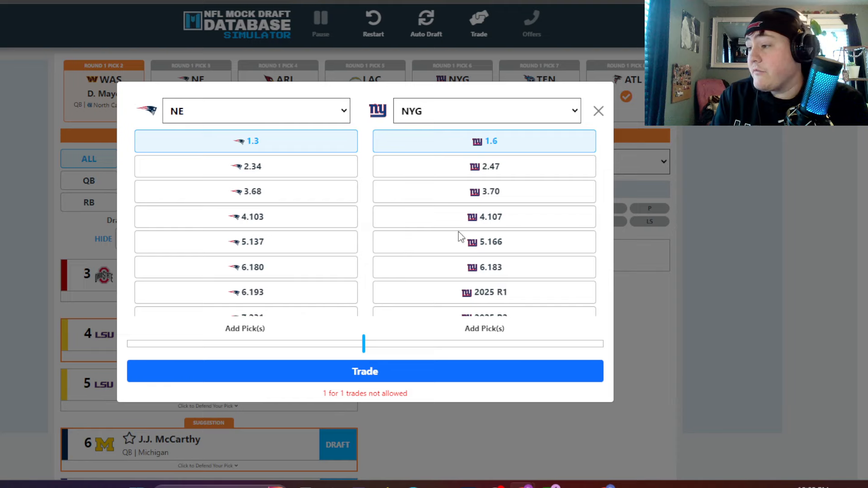
left_click(245, 216)
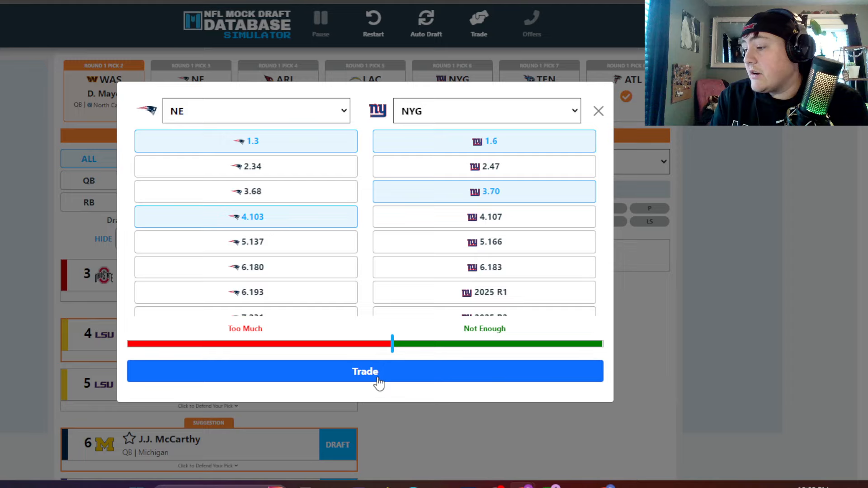
left_click(365, 372)
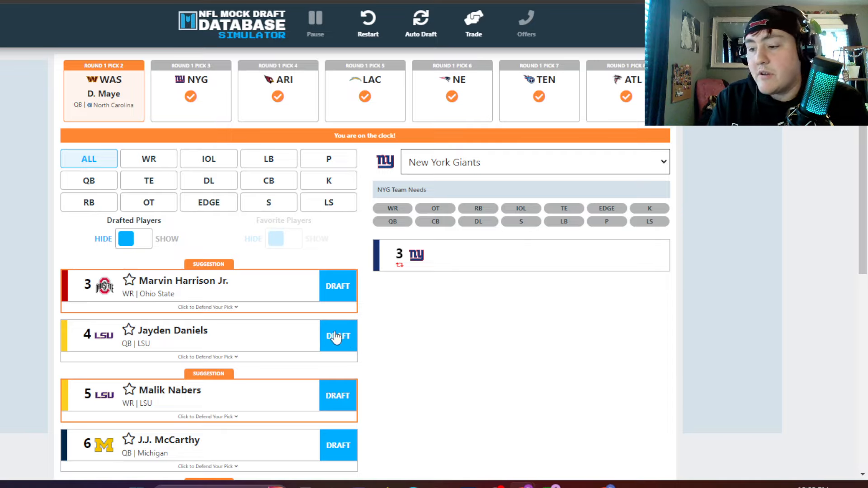
left_click(339, 336)
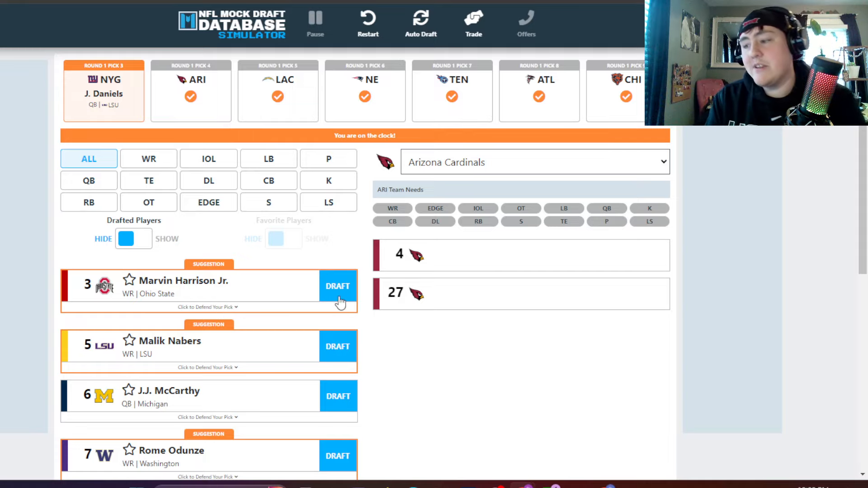
left_click(338, 286)
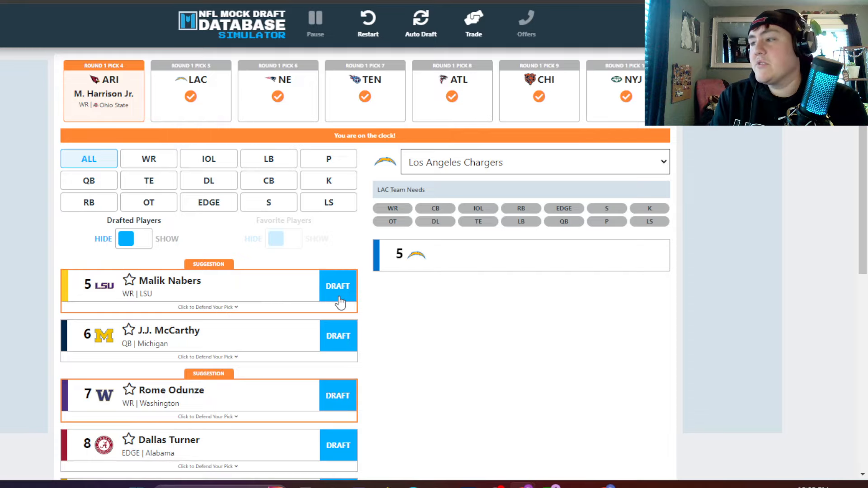
Trade the Chargers' pick 5 to Minnesota for picks 11 and 23.
left_click(473, 23)
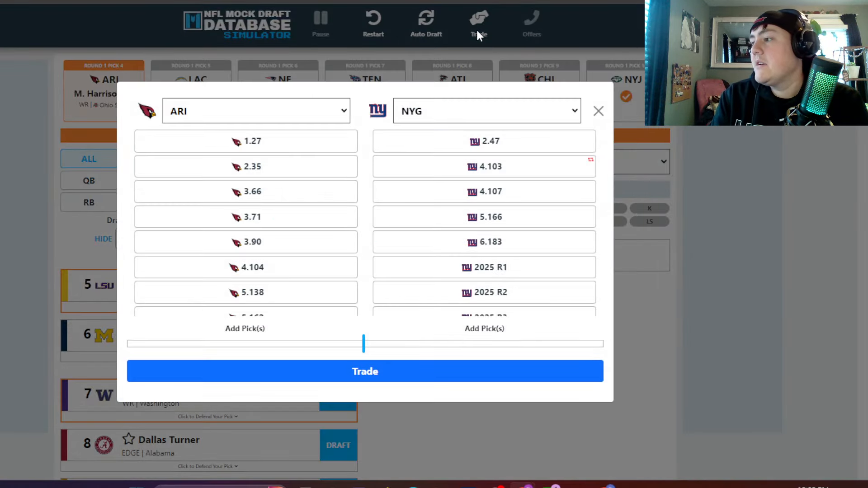
left_click(255, 110)
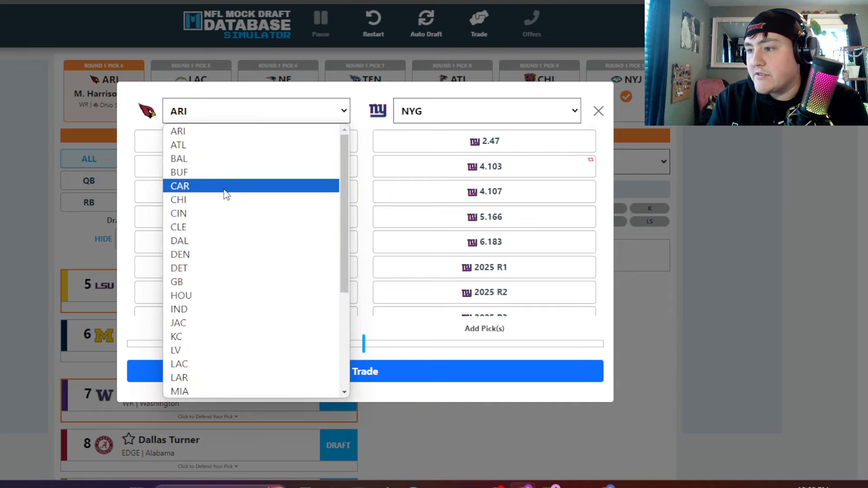
left_click(179, 364)
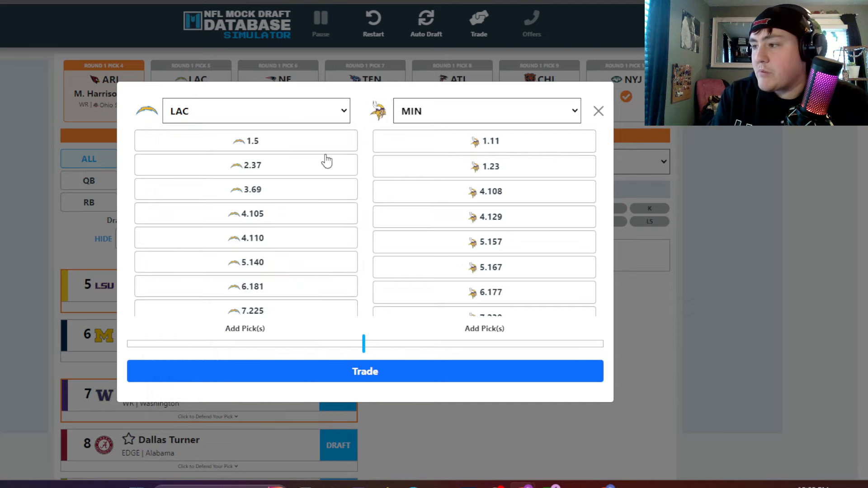
left_click(483, 142)
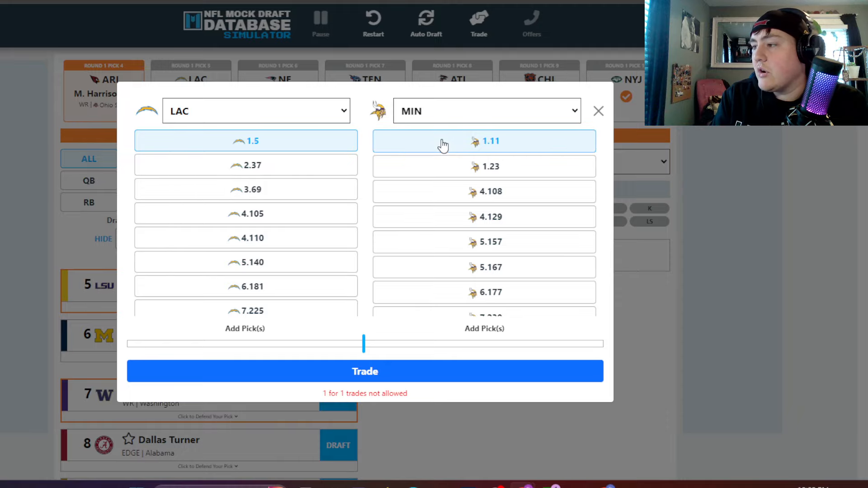
left_click(484, 167)
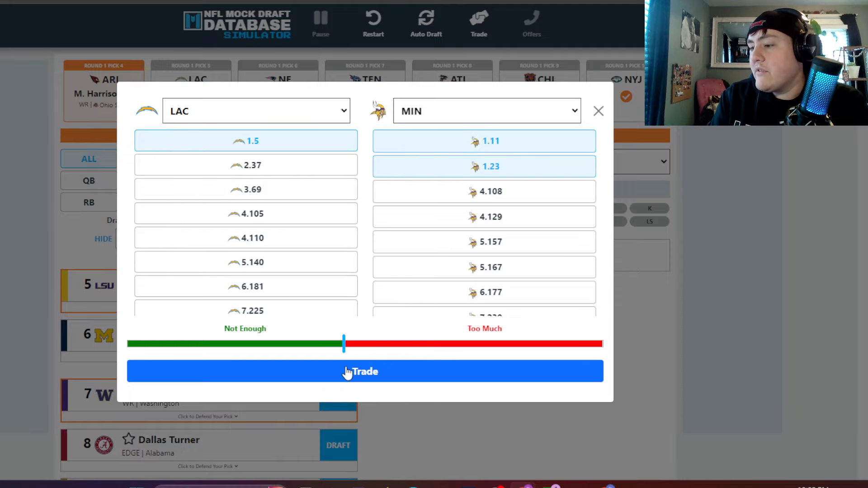
left_click(364, 372)
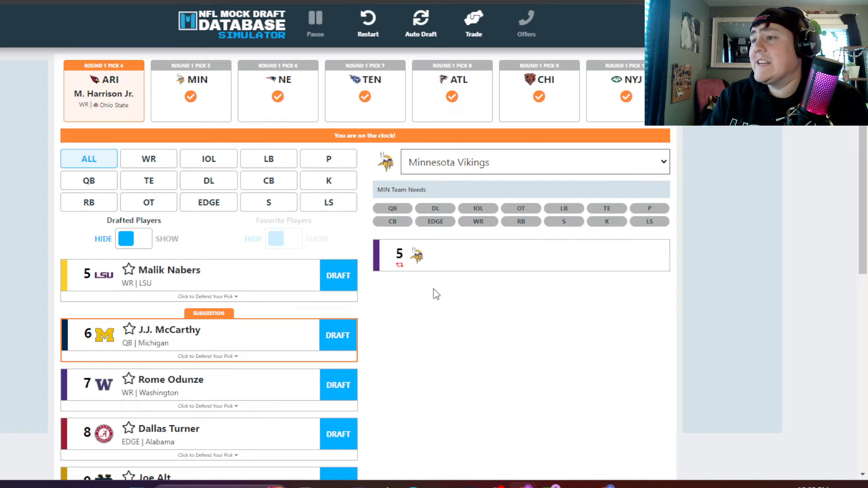
Draft McCarthy for Minnesota, Nabers for New England, Alt for Tennessee, Turner for Atlanta.
left_click(338, 334)
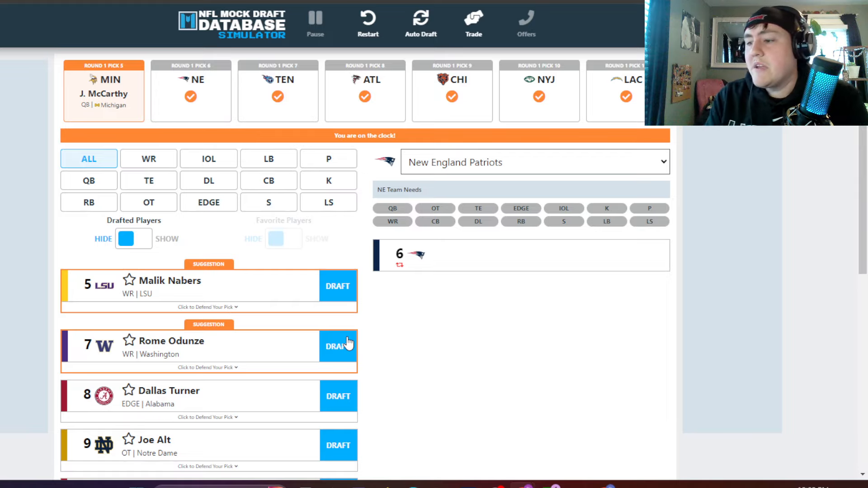
left_click(338, 287)
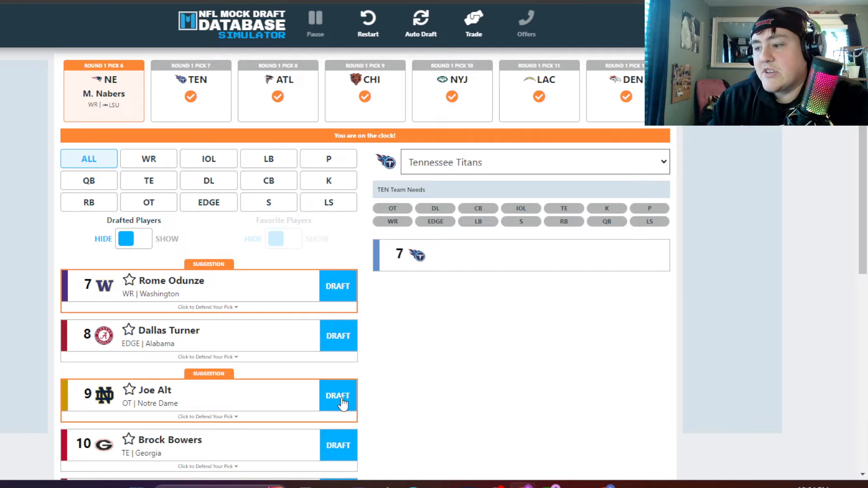
left_click(338, 395)
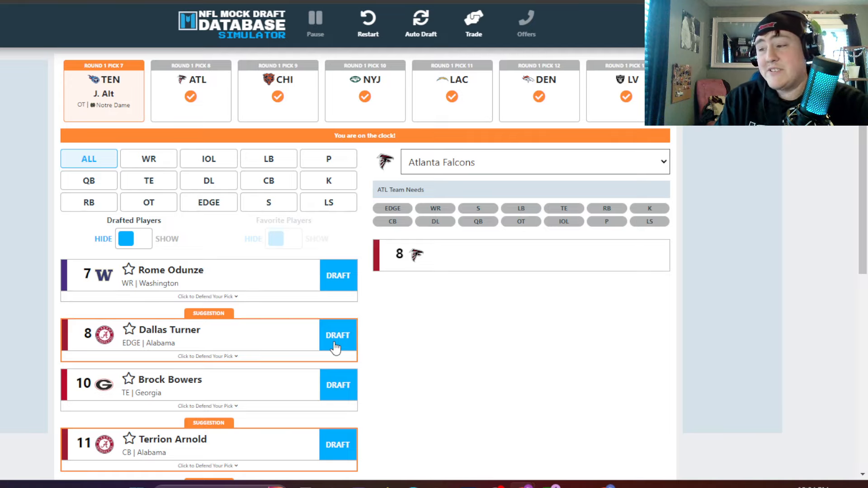
left_click(338, 334)
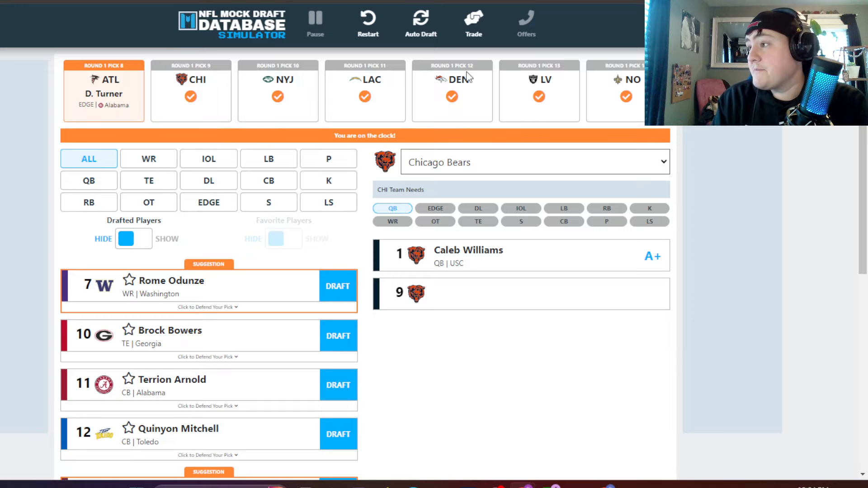
Send Chicago's pick 9 to the Chargers for 11, 69 and 140; Bowers to the Chargers, Odunze to the Jets.
left_click(473, 21)
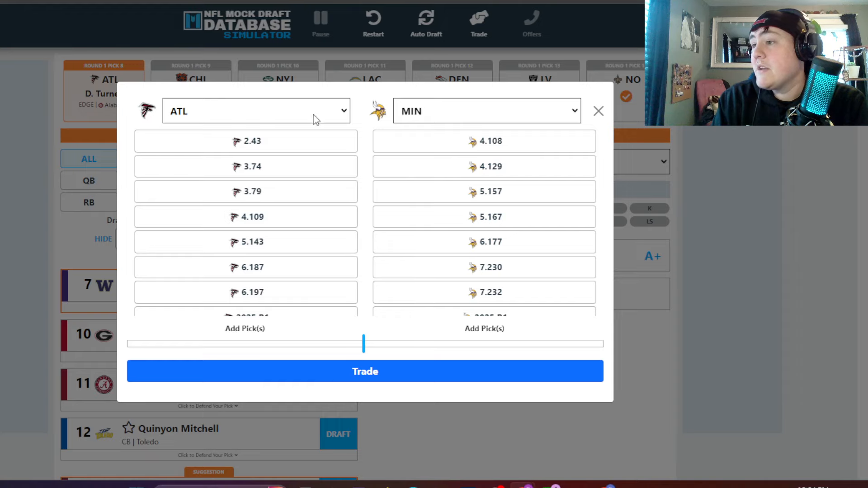
left_click(256, 111)
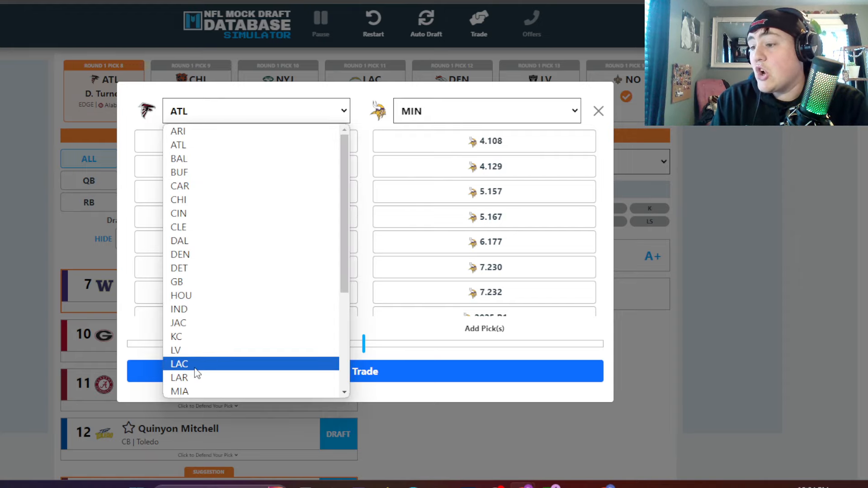
left_click(179, 364)
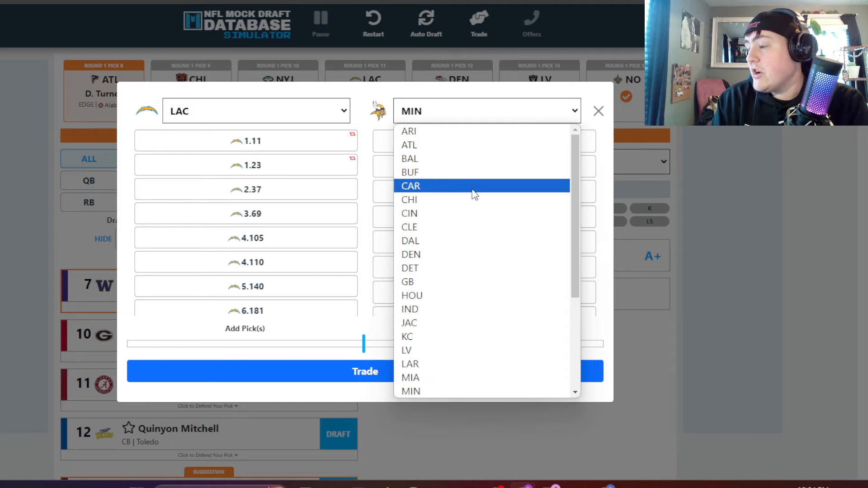
left_click(408, 199)
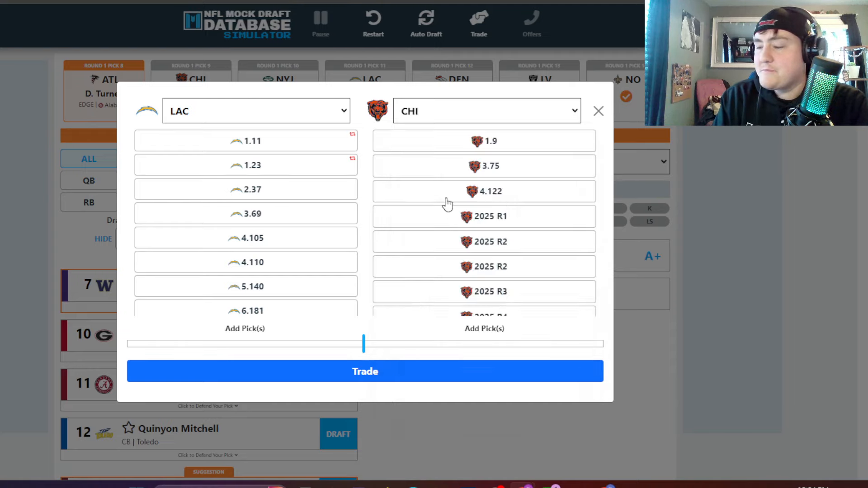
left_click(245, 141)
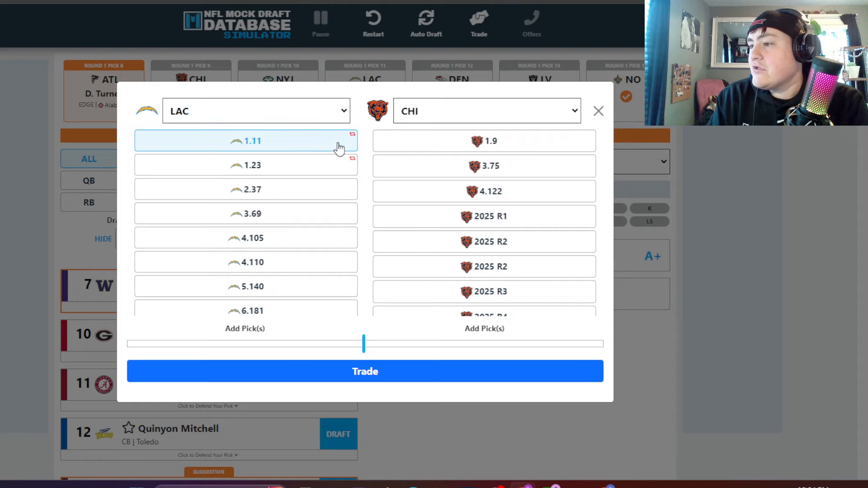
left_click(483, 141)
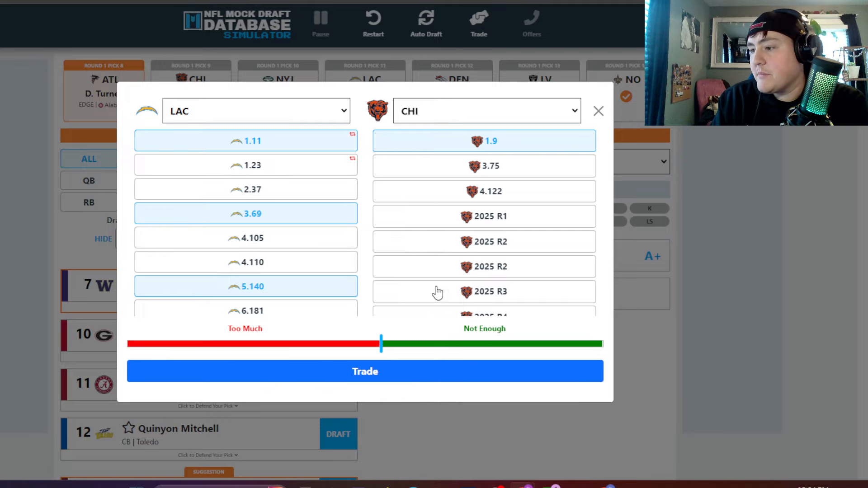
left_click(598, 111)
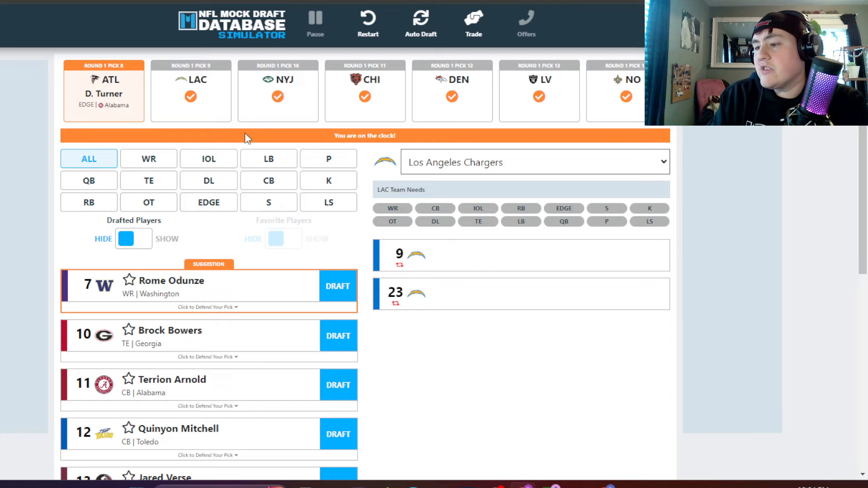
left_click(338, 336)
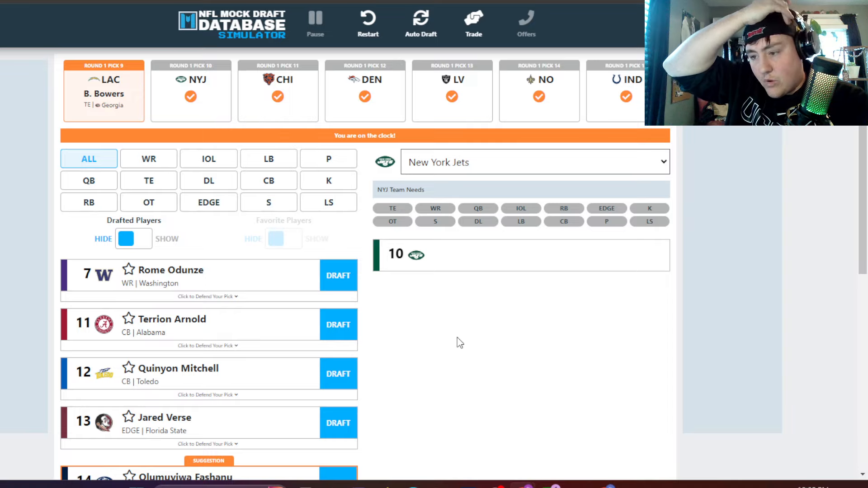
mouse_move(389, 306)
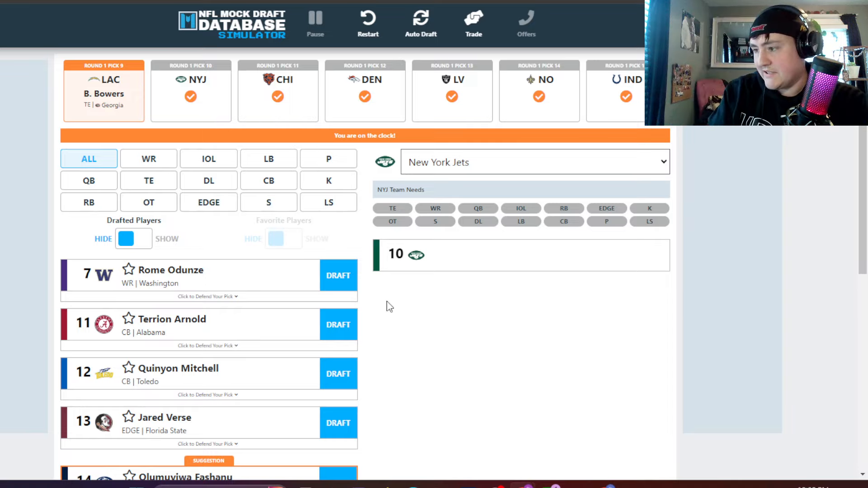
left_click(338, 275)
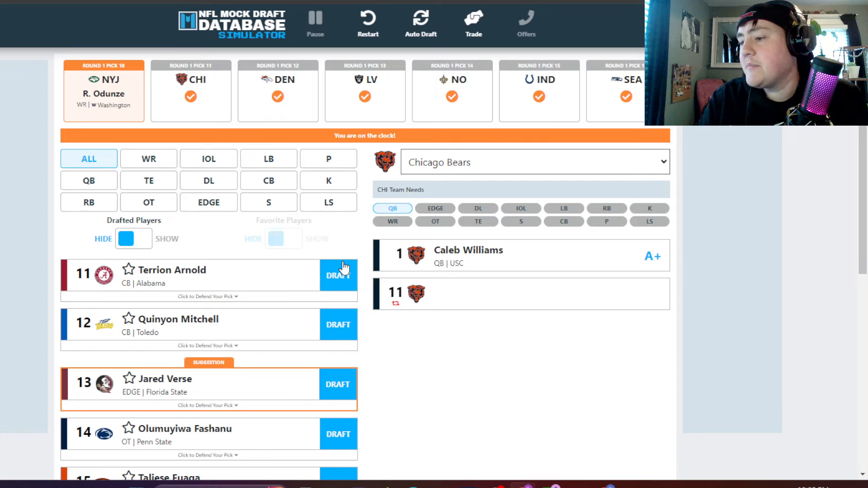
Draft Verse for Chicago, swap Denver 1.12+5.145 for Seattle 1.16+3.81, draft Fashanu and Fuaga.
left_click(337, 385)
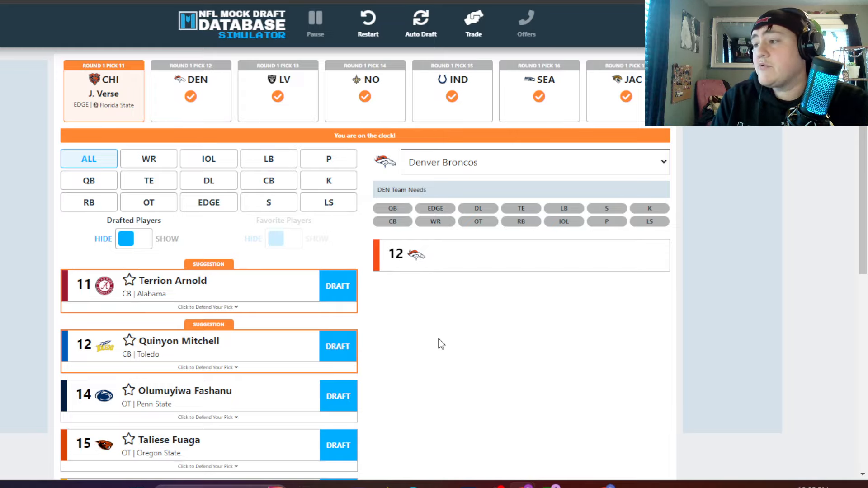
left_click(473, 21)
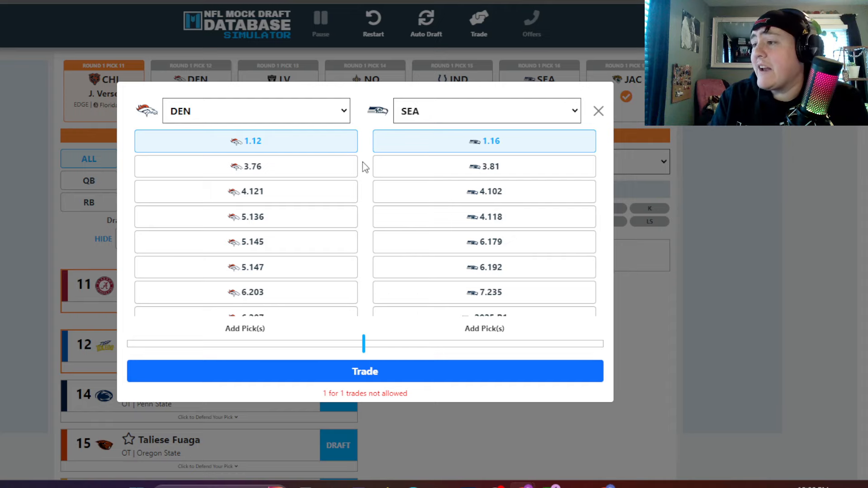
mouse_move(393, 170)
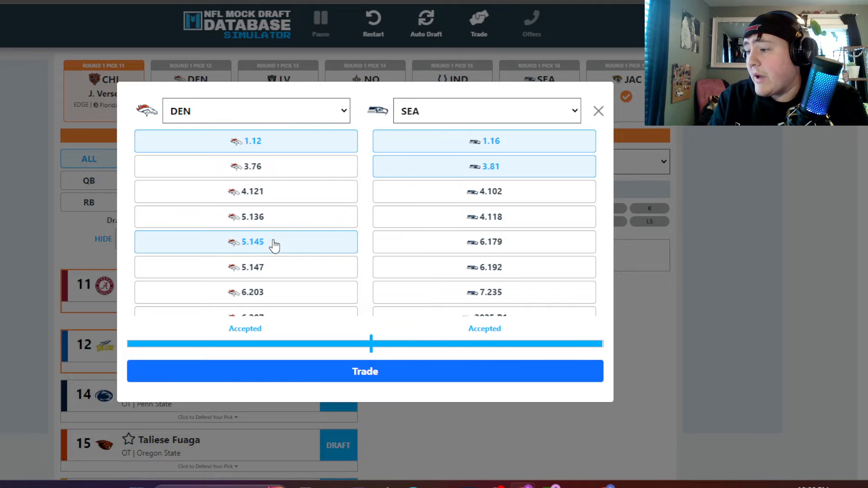
left_click(364, 372)
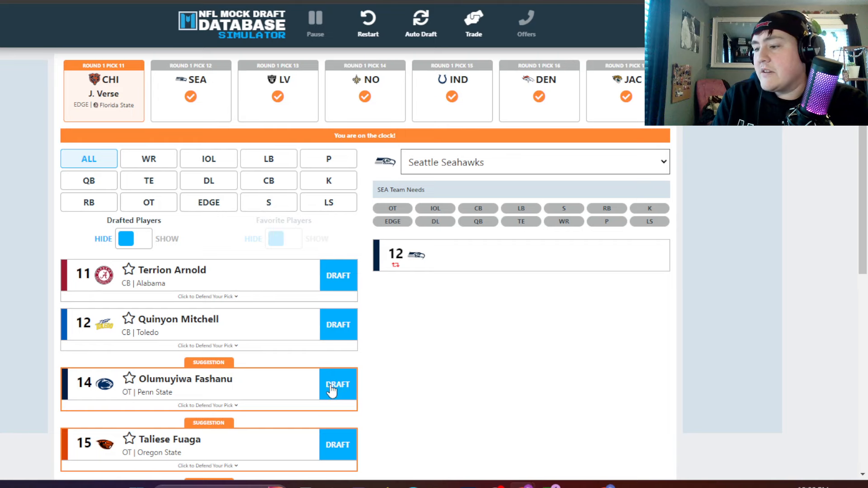
left_click(337, 384)
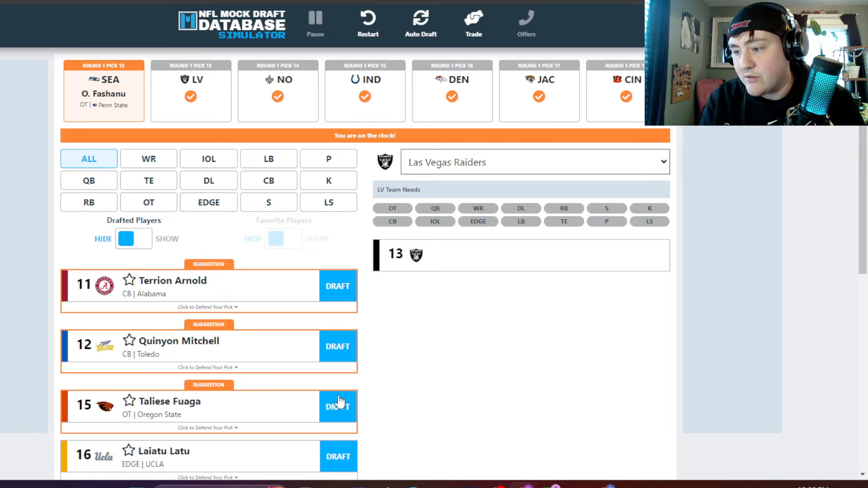
left_click(338, 406)
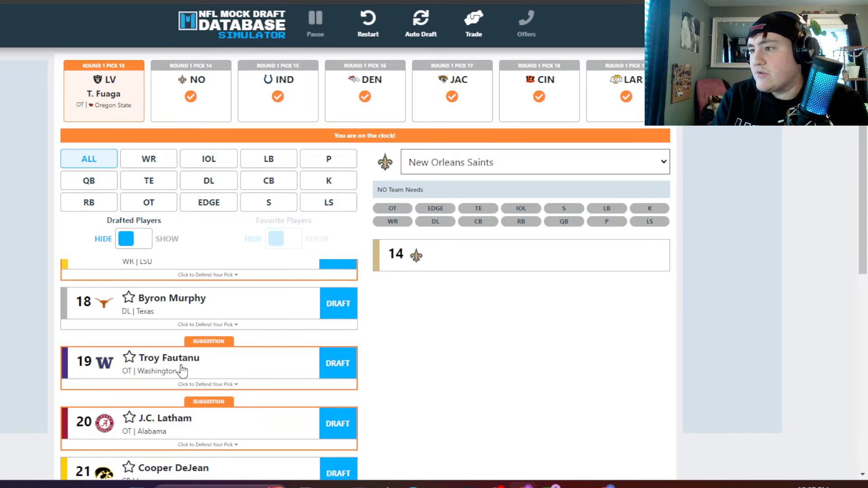
mouse_move(305, 380)
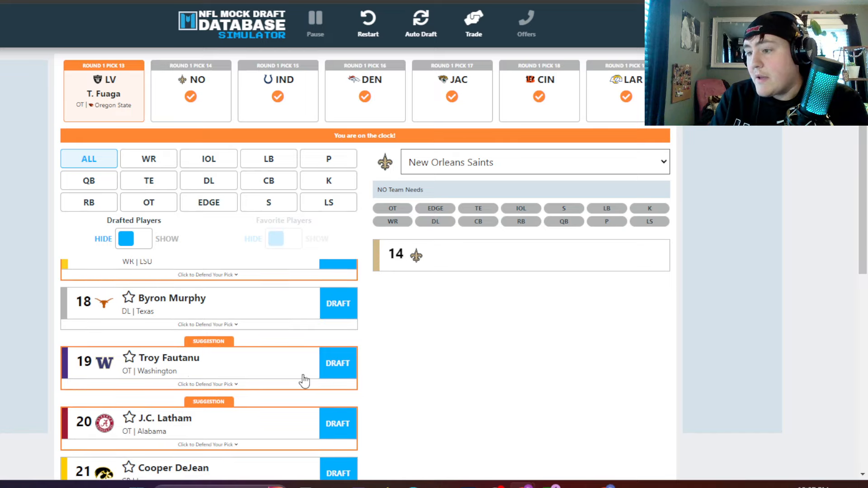
Draft Fautanu for the Saints, Arnold for the Colts, QB Penix Jr. for Denver, Mitchell for Jacksonville.
left_click(338, 363)
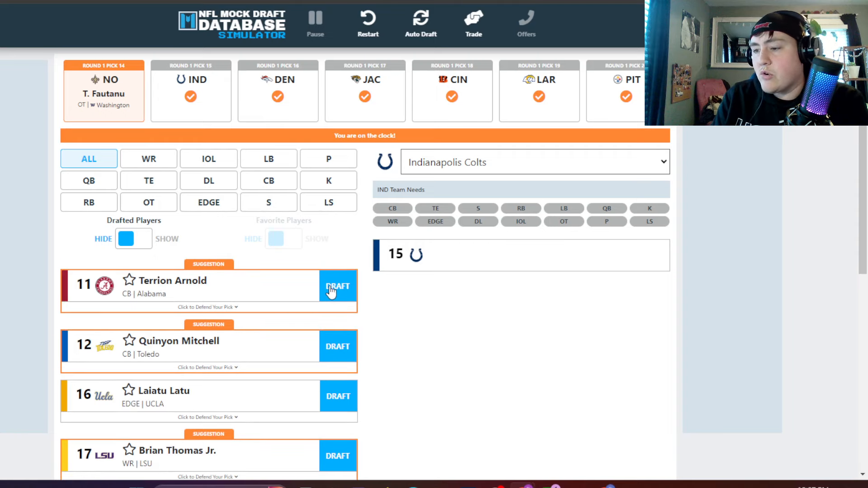
left_click(337, 286)
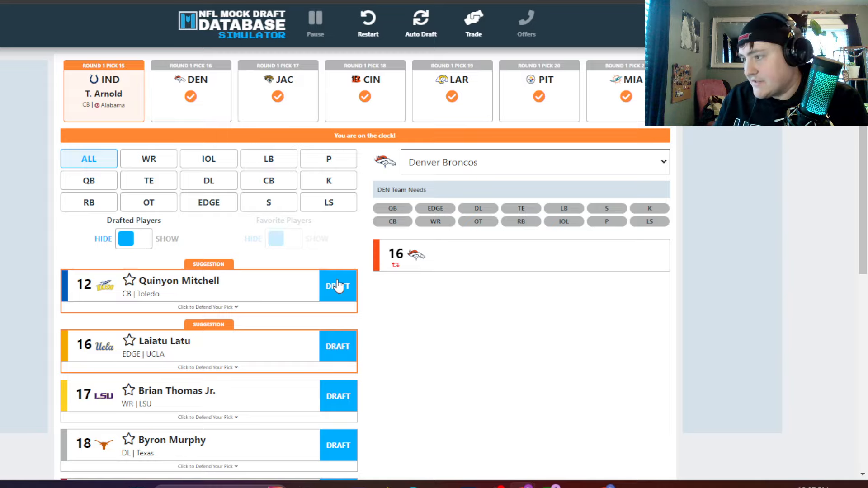
mouse_move(230, 208)
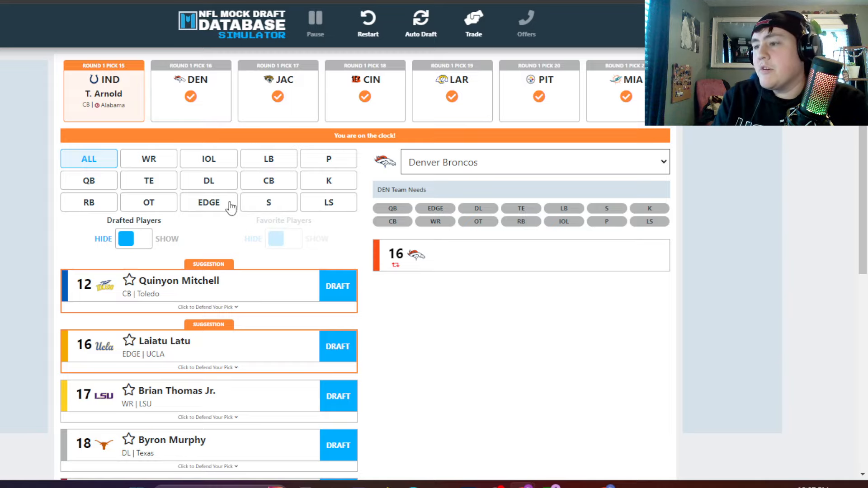
left_click(89, 181)
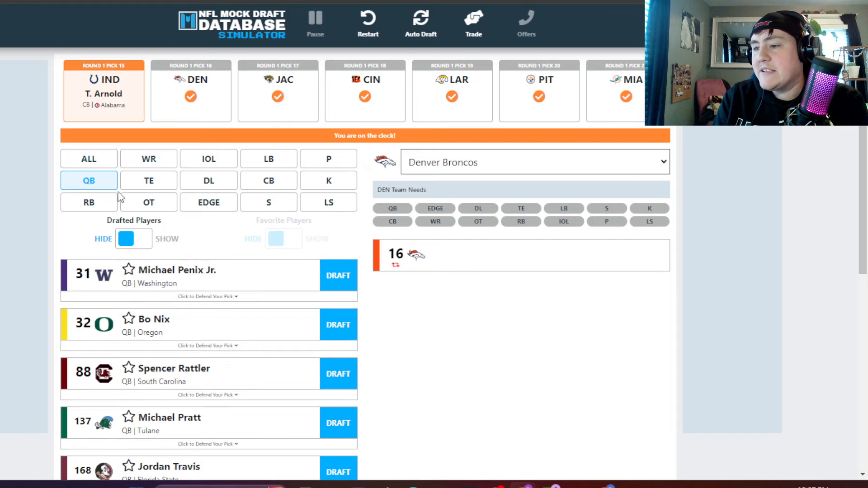
left_click(339, 275)
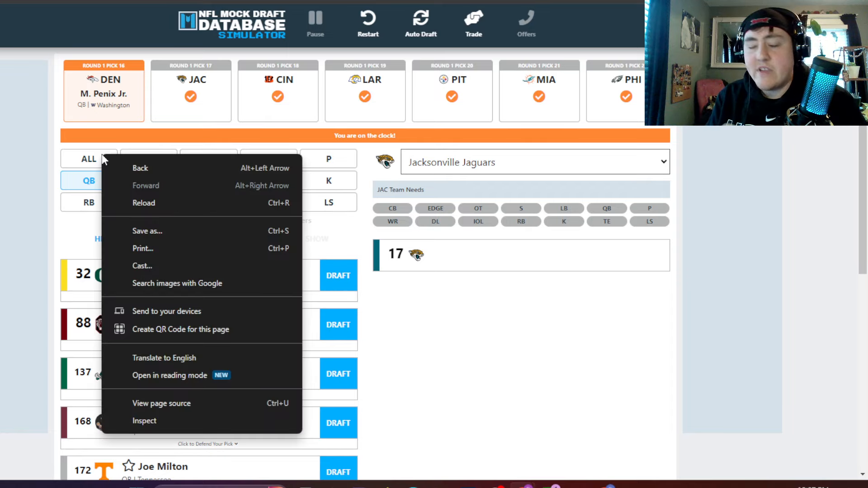
left_click(491, 326)
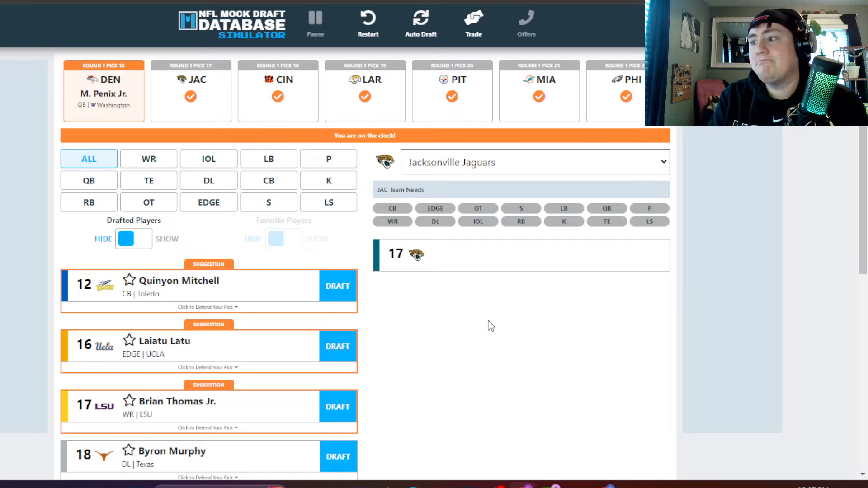
mouse_move(395, 341)
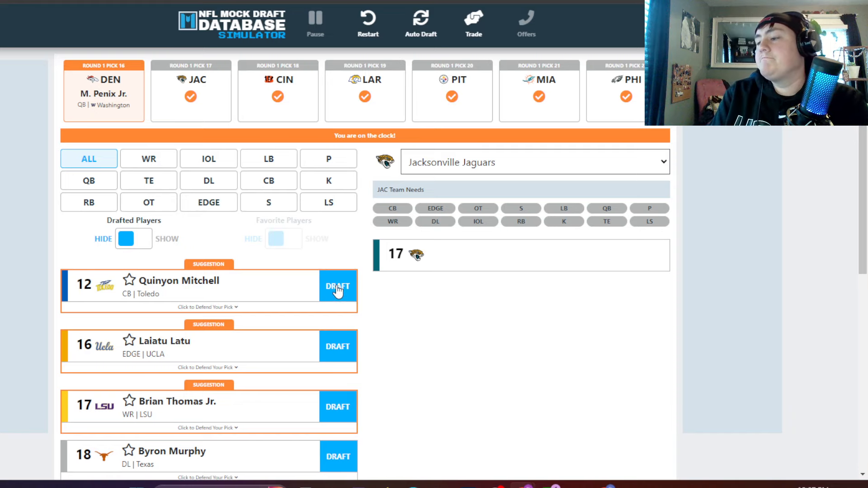
left_click(338, 286)
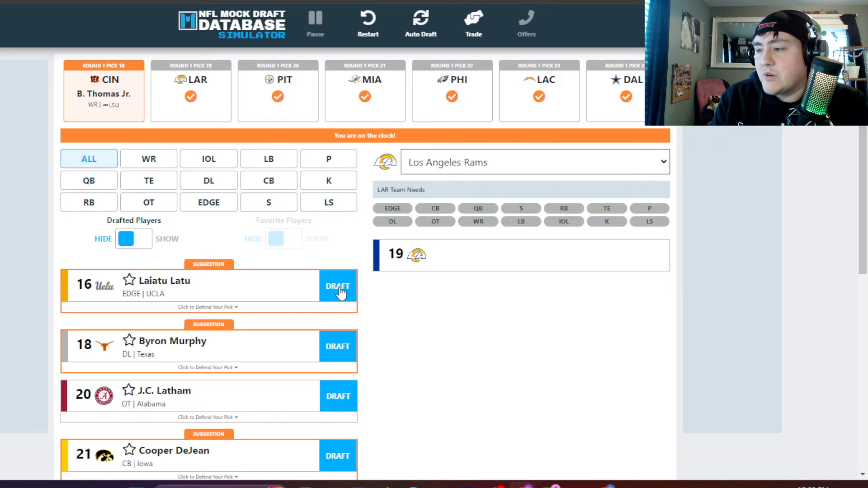
Draft Latu for the Rams, Latham for Pittsburgh, Murphy for Miami, Wiggins for Philadelphia.
left_click(337, 286)
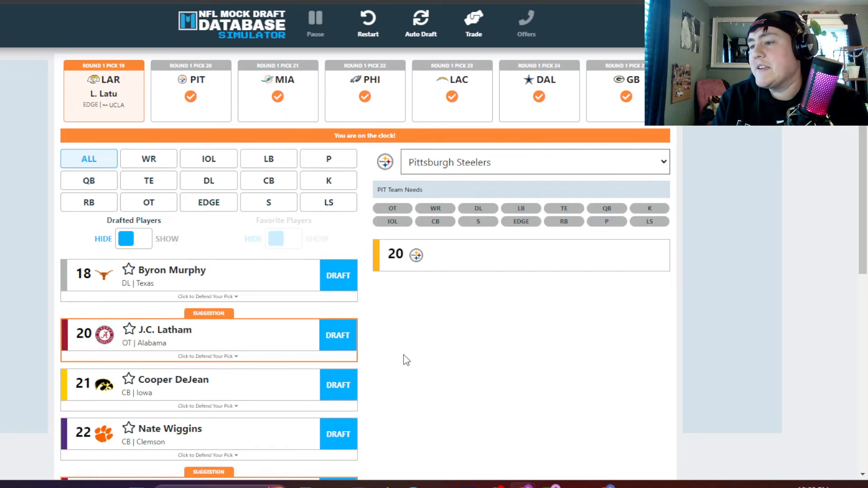
mouse_move(352, 351)
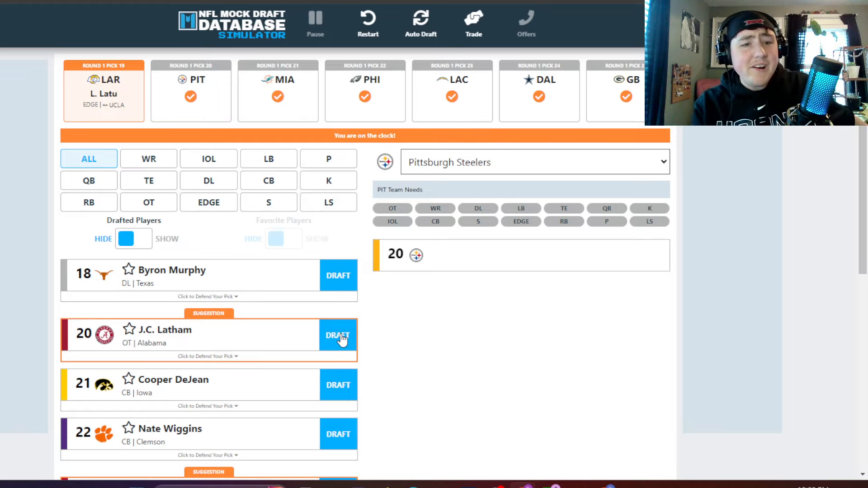
left_click(338, 334)
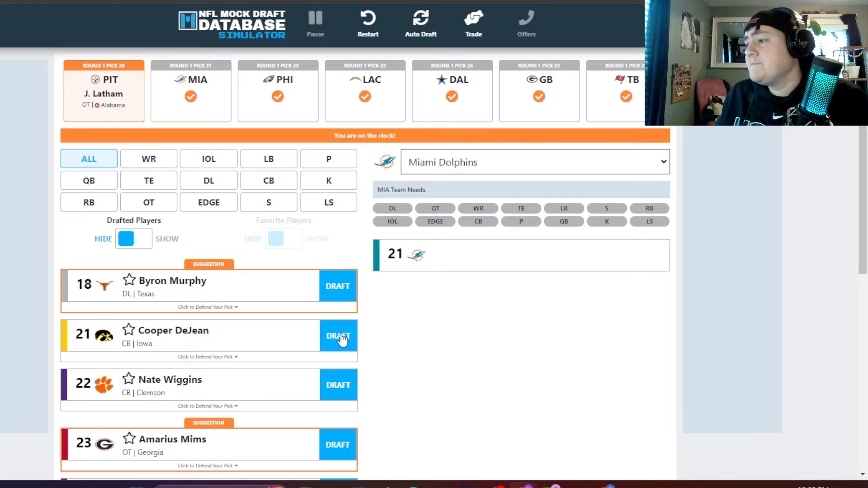
mouse_move(344, 285)
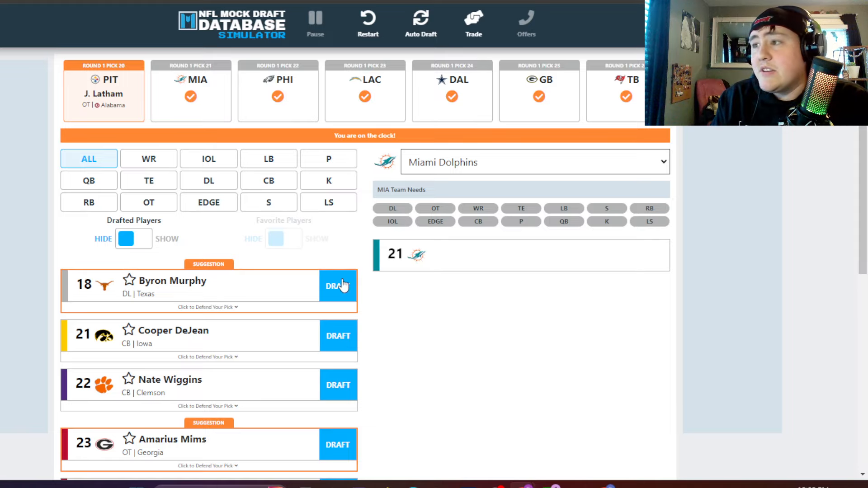
left_click(338, 286)
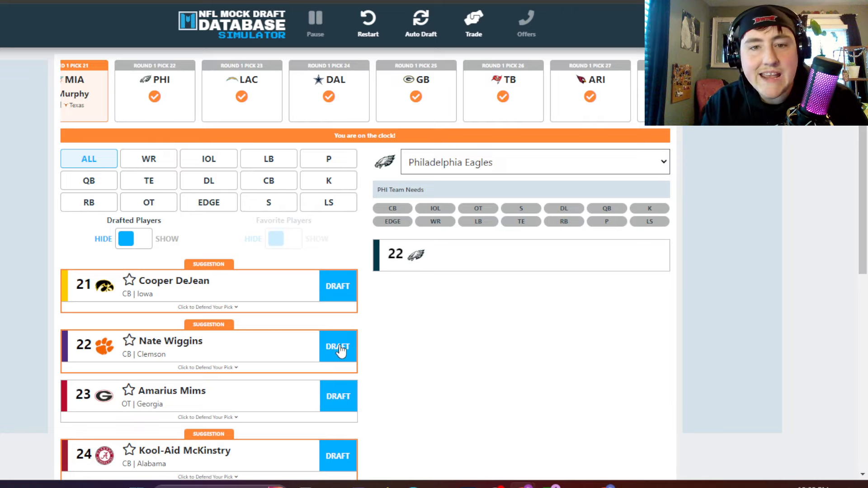
left_click(337, 346)
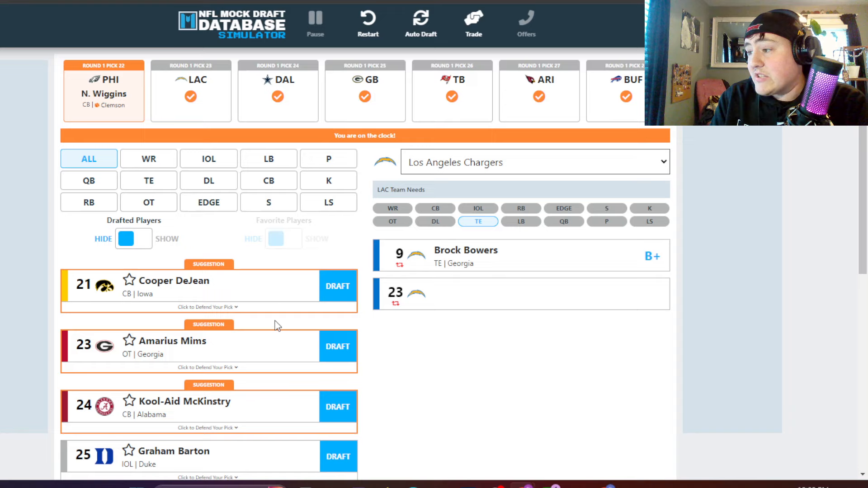
Draft WR Adonai Mitchell for the Chargers, Mims for Dallas, McKinstry for Green Bay.
left_click(148, 158)
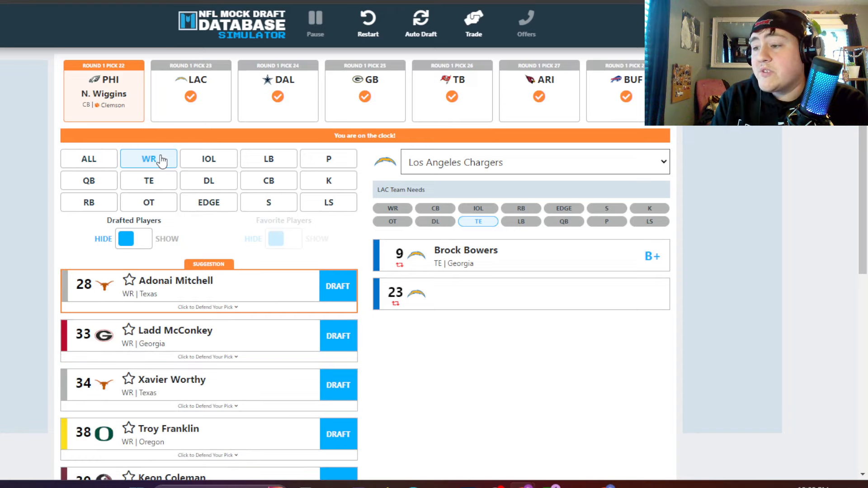
mouse_move(341, 300)
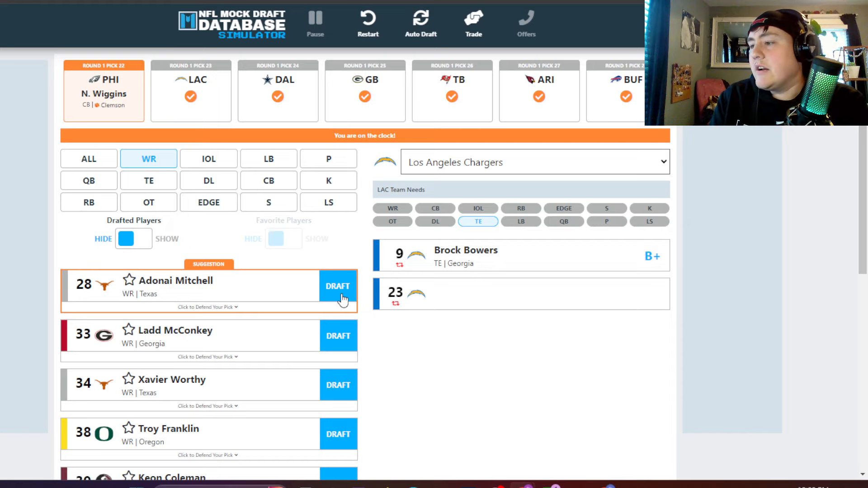
left_click(337, 286)
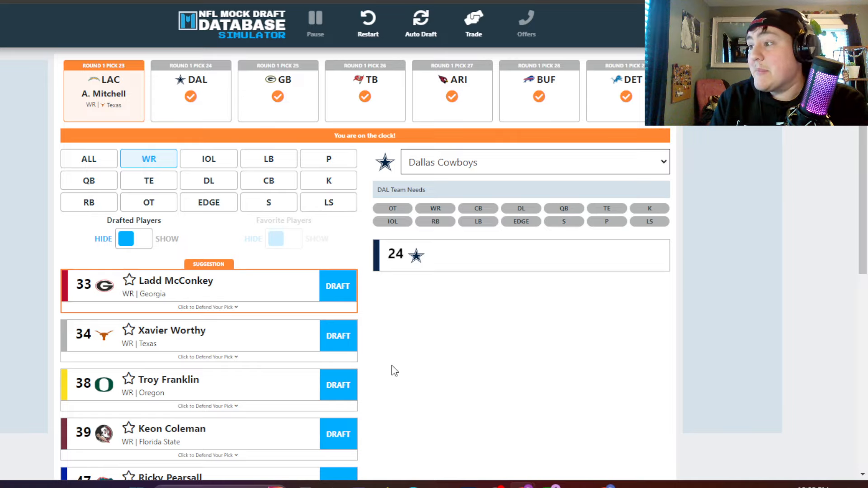
mouse_move(110, 159)
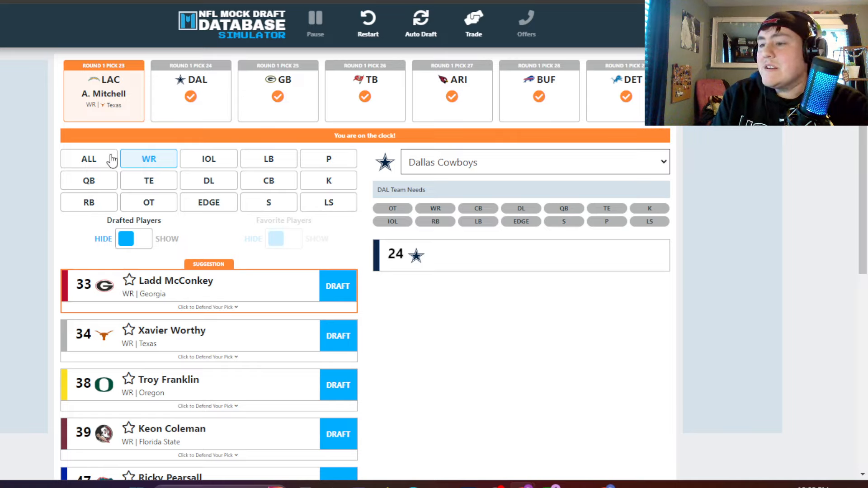
left_click(88, 159)
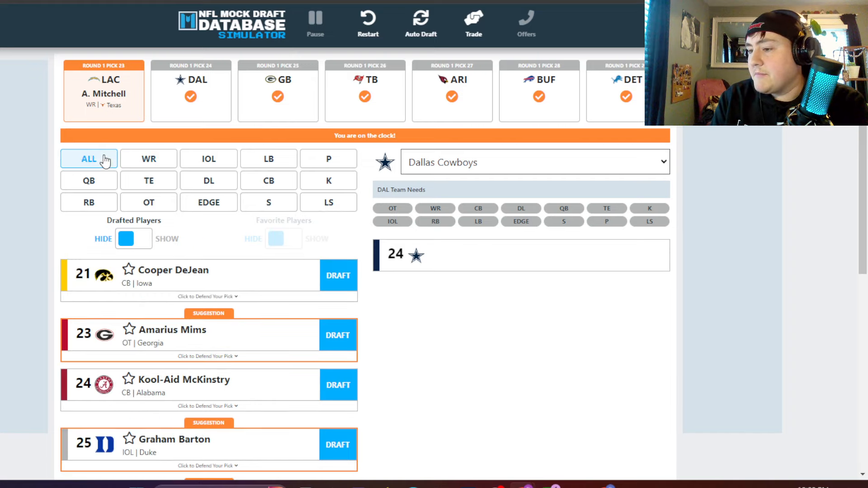
mouse_move(344, 347)
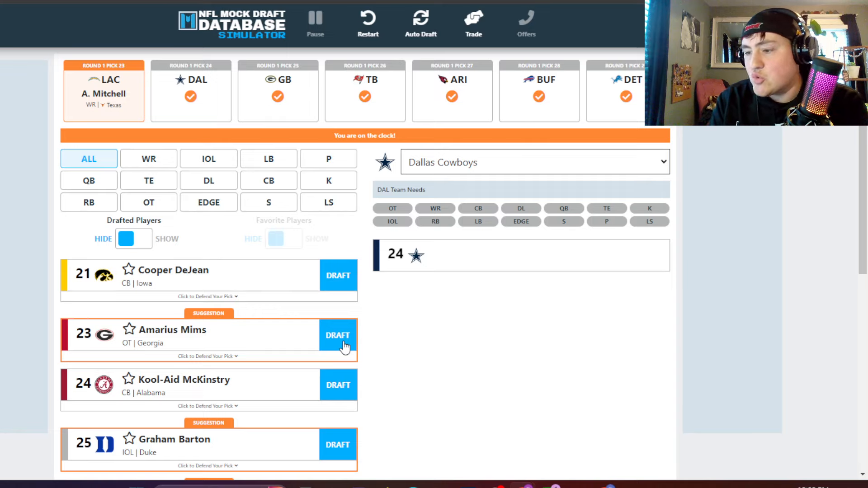
left_click(337, 334)
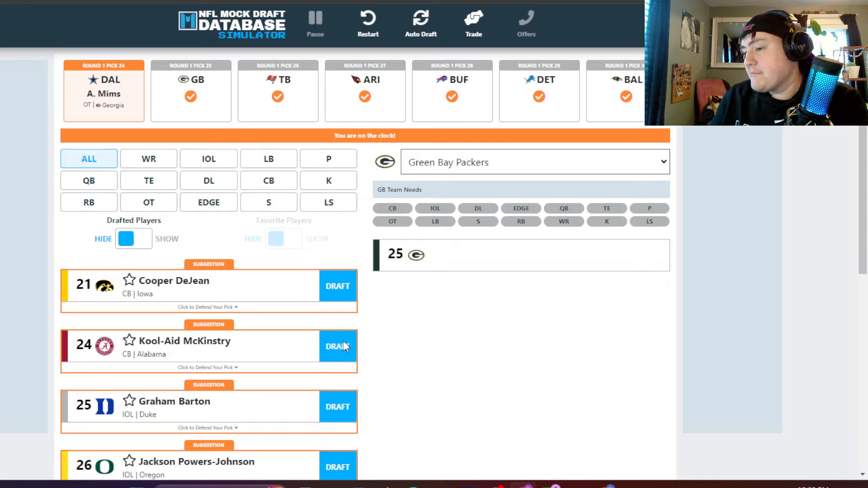
mouse_move(343, 348)
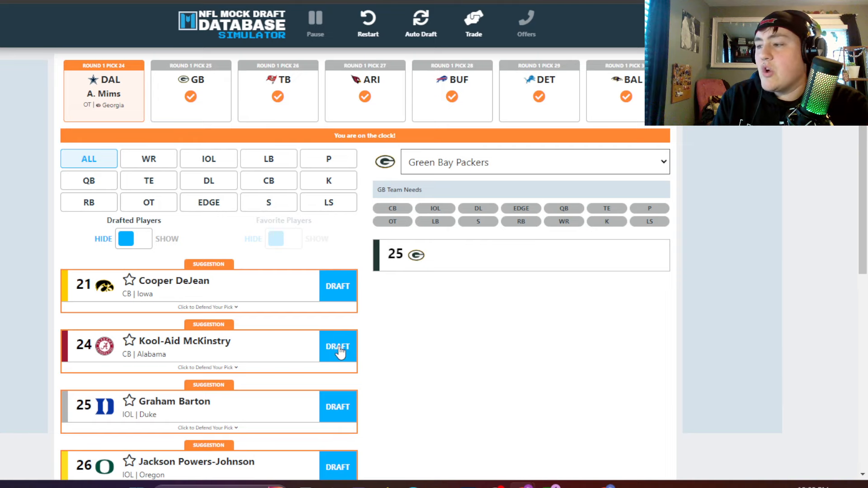
left_click(337, 347)
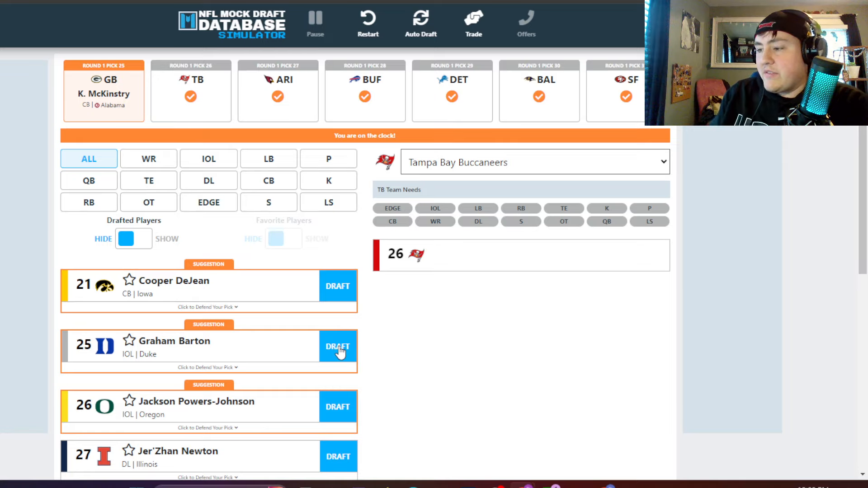
Draft WR Xavier Worthy for Tampa Bay and Jackson Powers-Johnson for Arizona.
left_click(338, 347)
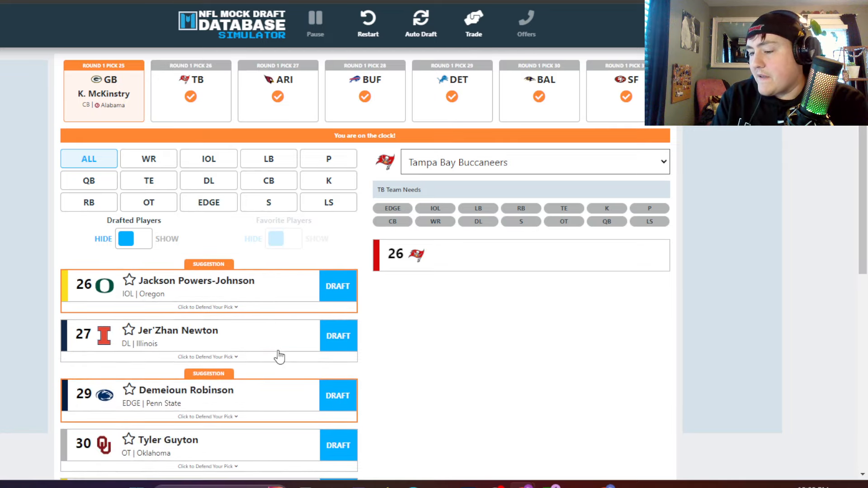
left_click(147, 159)
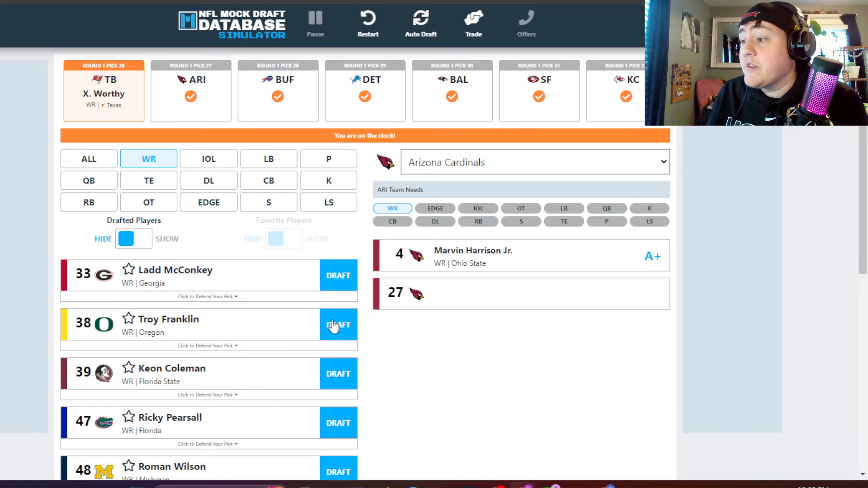
mouse_move(438, 310)
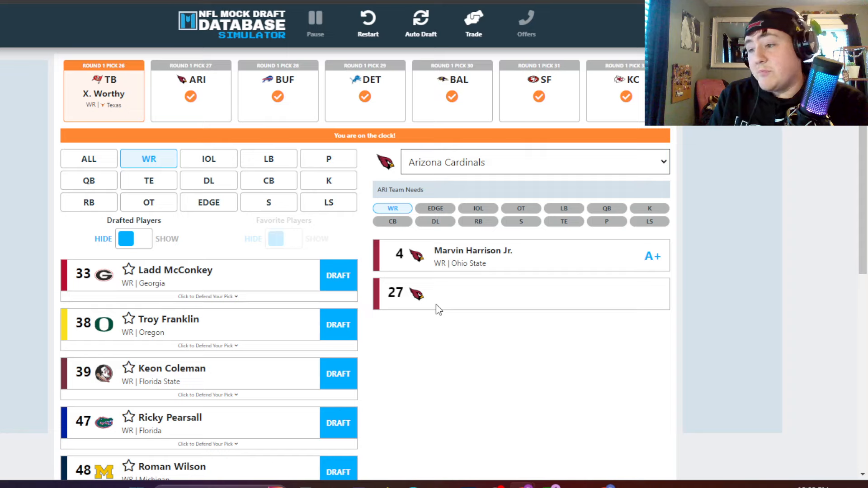
mouse_move(109, 167)
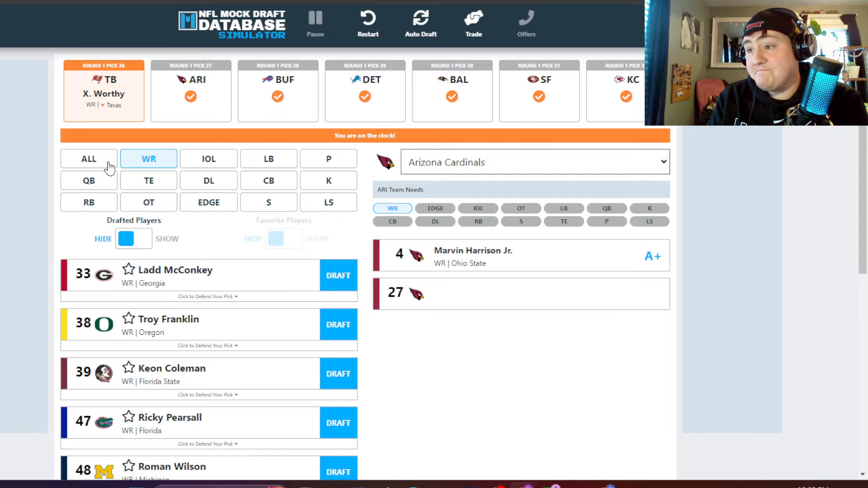
left_click(88, 159)
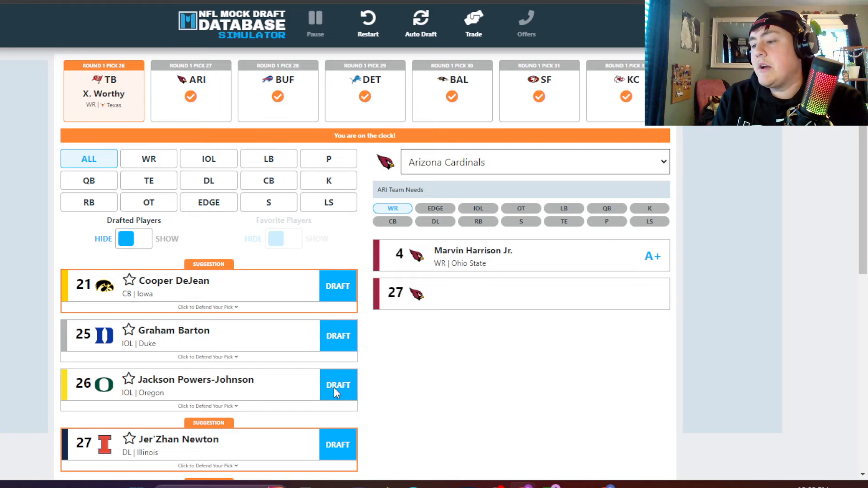
left_click(337, 386)
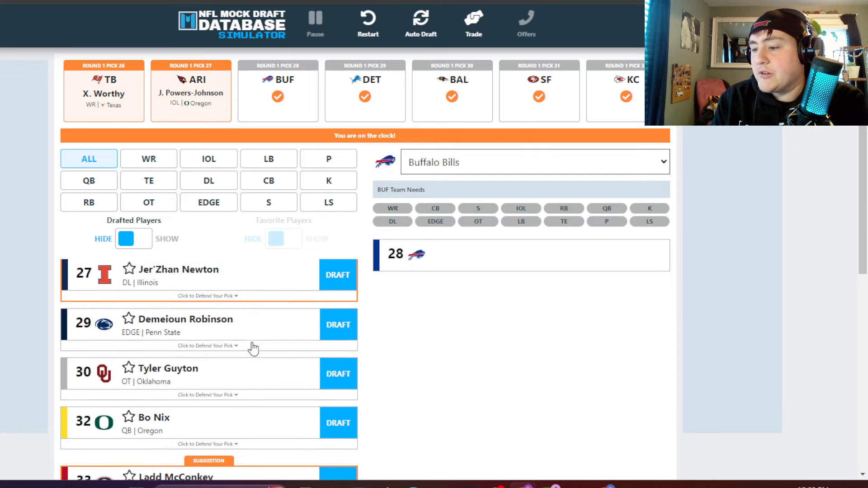
scroll("down", 3)
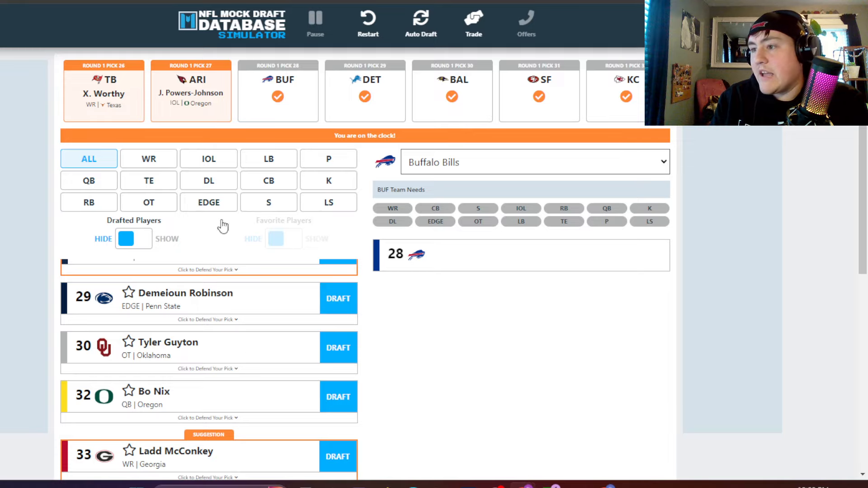
Send Buffalo's picks 1.28 and 5.163 to Kansas City for 1.32 and 3.95.
left_click(473, 23)
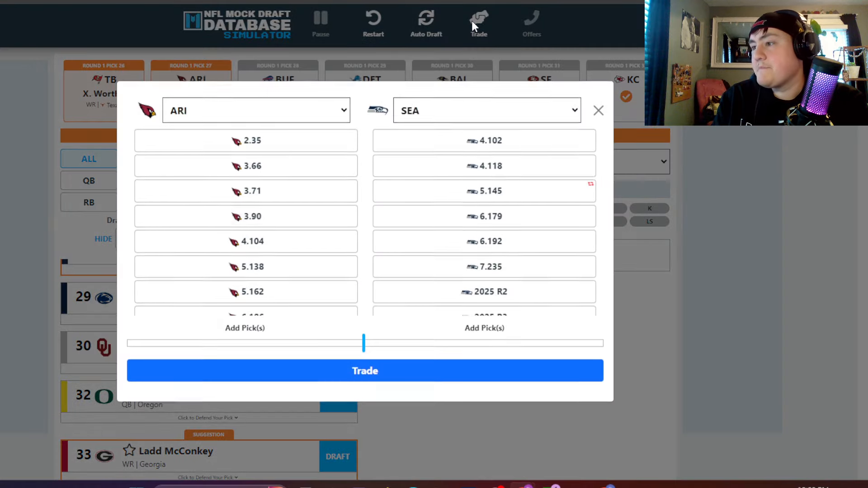
left_click(255, 110)
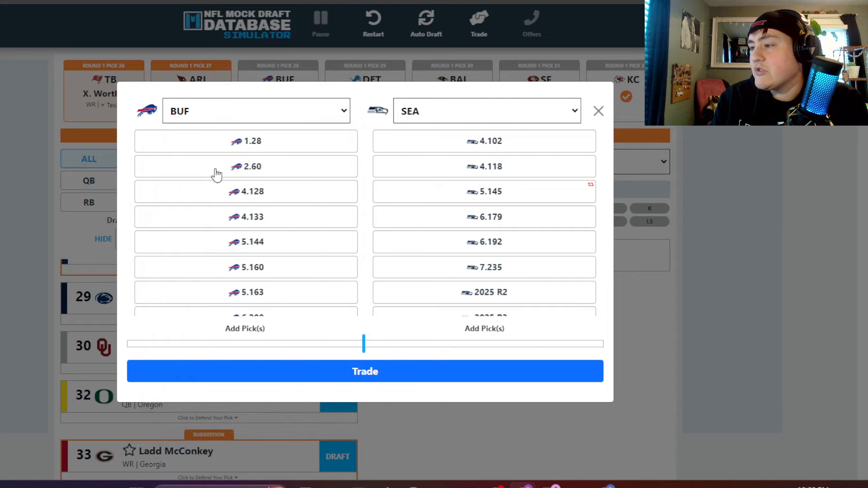
left_click(486, 110)
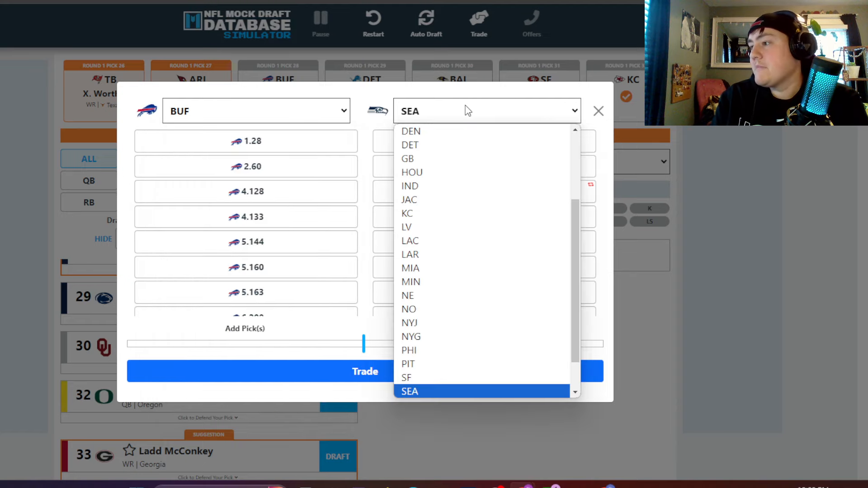
left_click(408, 214)
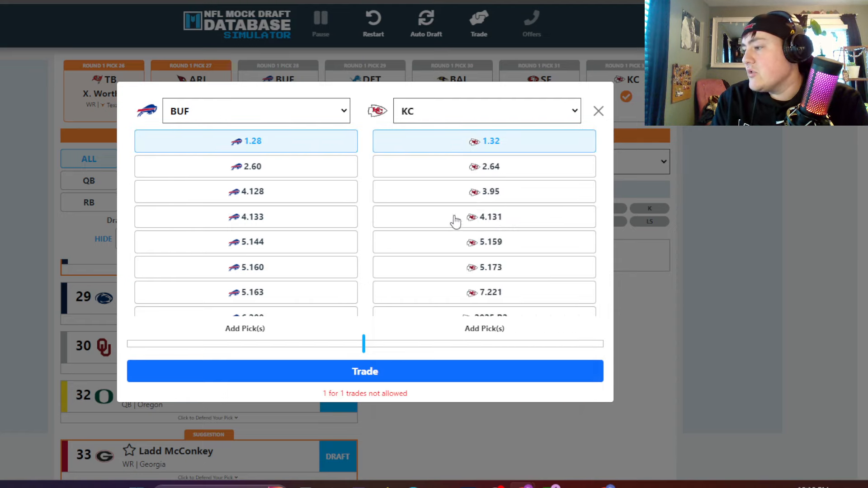
left_click(483, 192)
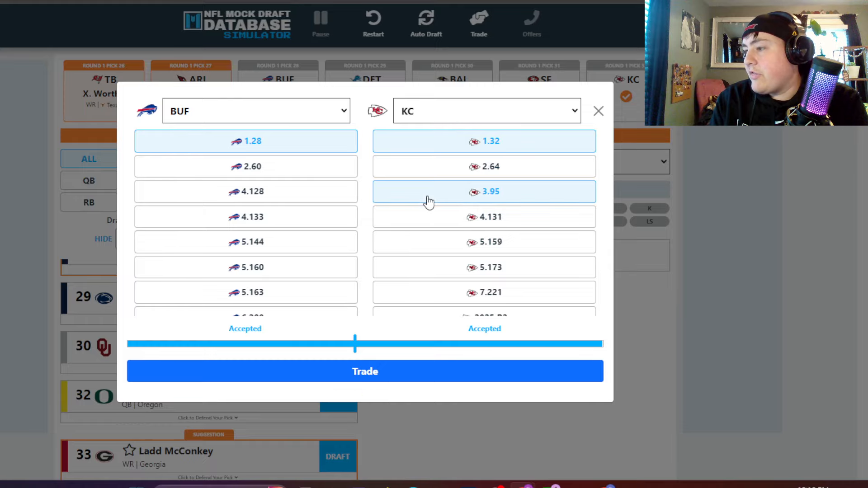
left_click(245, 292)
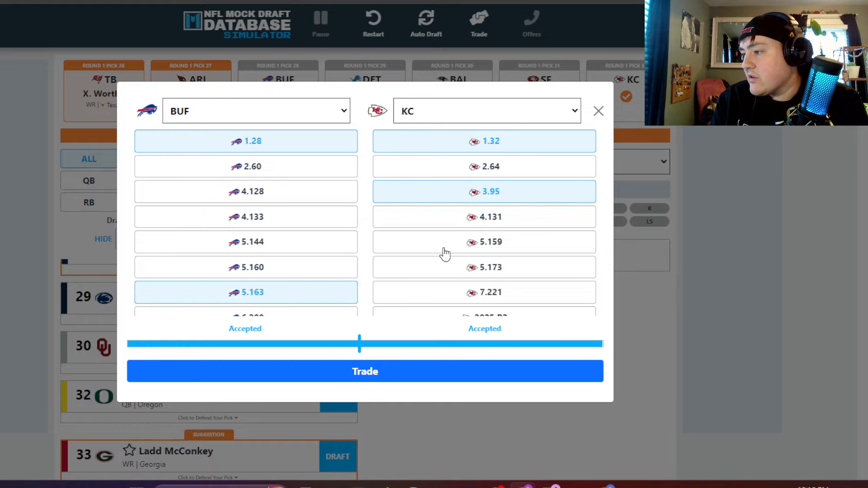
left_click(364, 371)
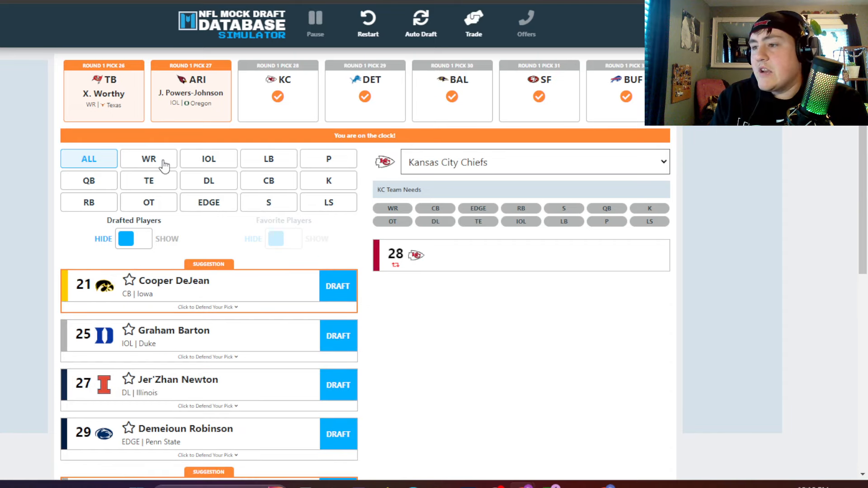
Draft WR Ladd McConkey for Kansas City at 28 and Cooper DeJean for Detroit at 29.
left_click(149, 160)
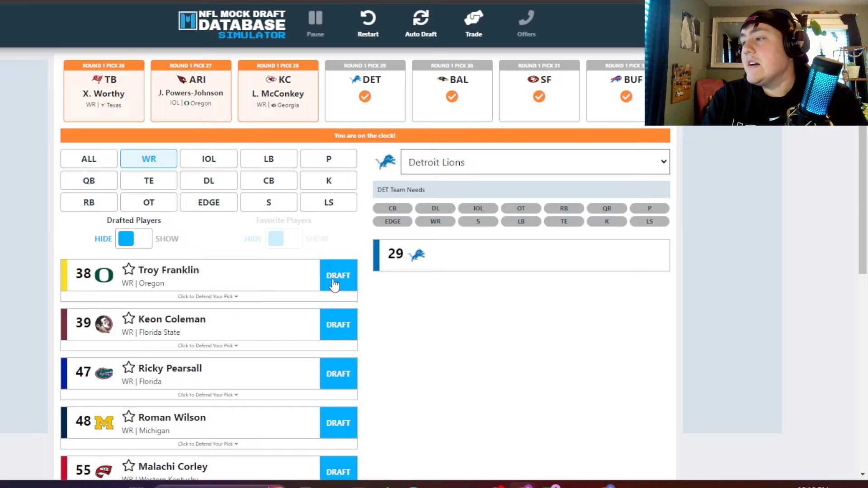
mouse_move(268, 351)
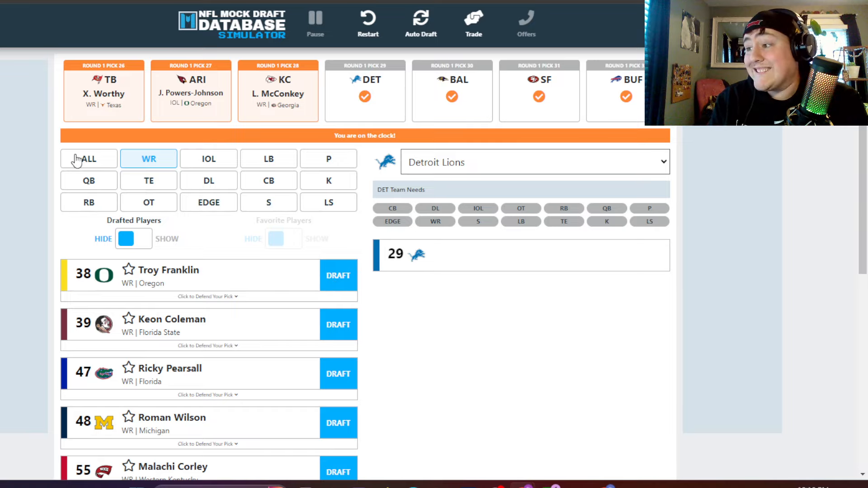
left_click(88, 159)
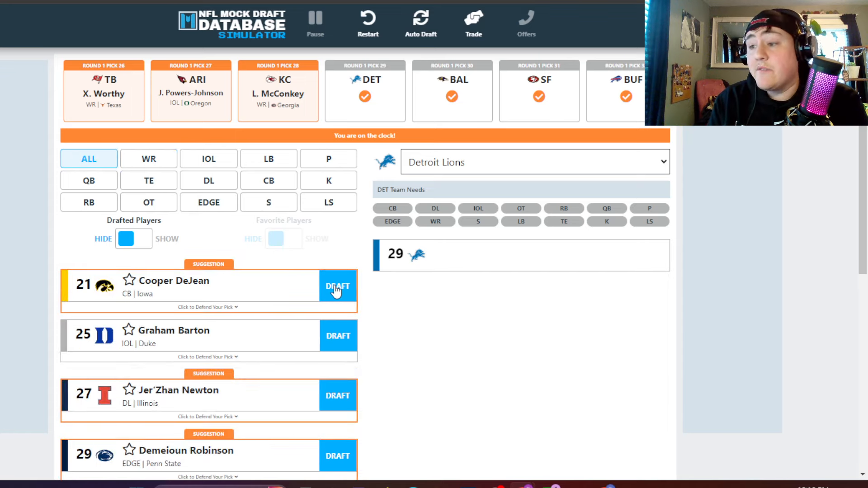
left_click(338, 287)
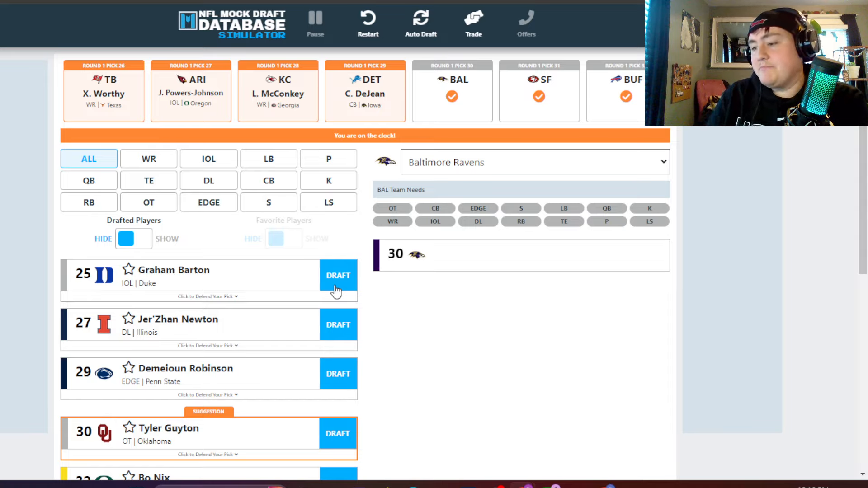
mouse_move(278, 314)
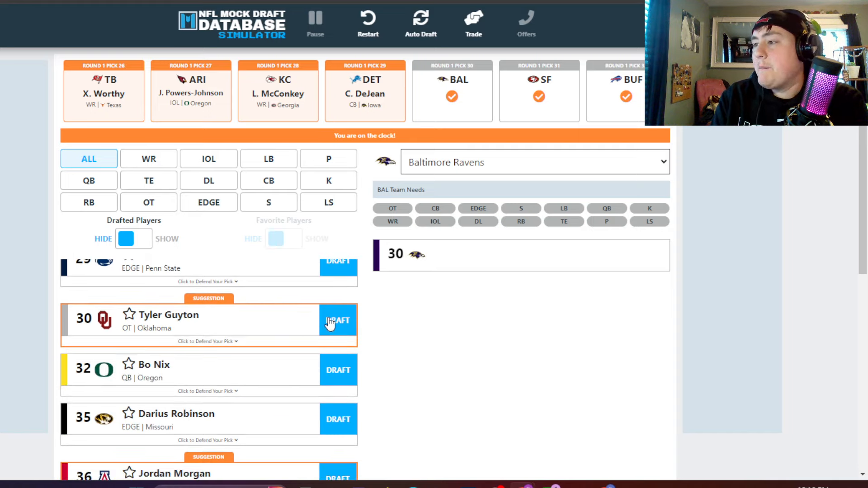
Draft Guyton for Baltimore, Barton for San Francisco, Rakestraw Jr. for Buffalo at 32, and save the draft.
left_click(337, 321)
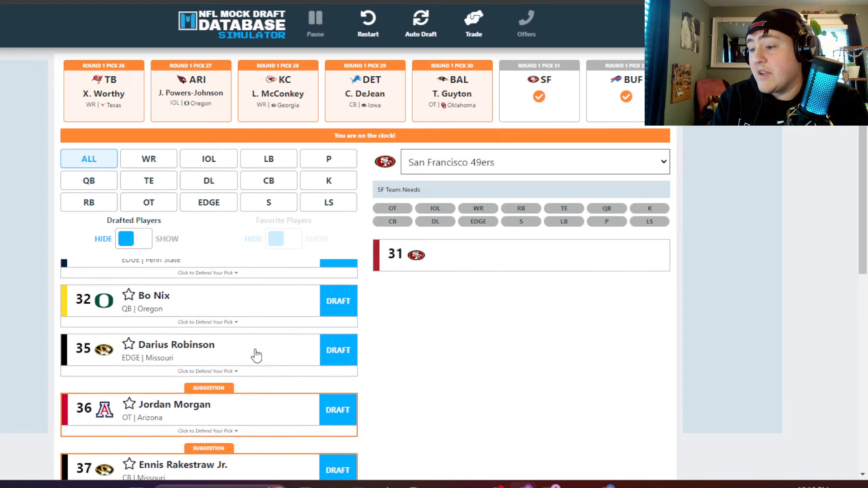
scroll("down", 3)
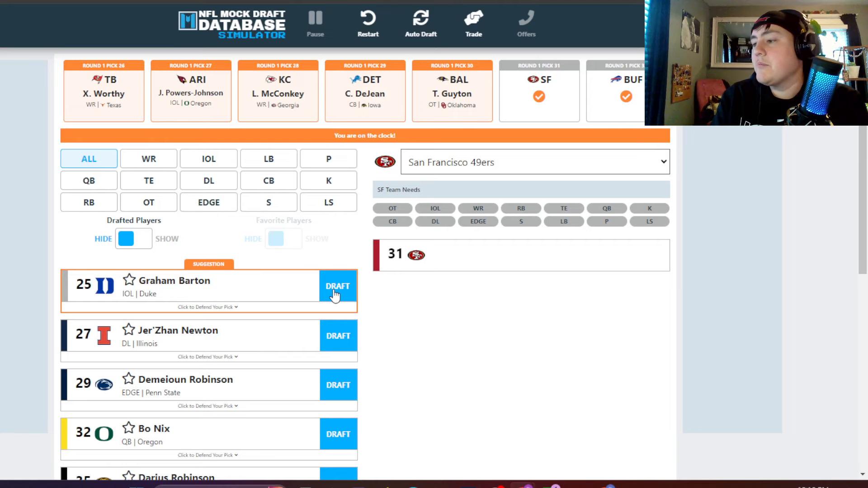
left_click(338, 287)
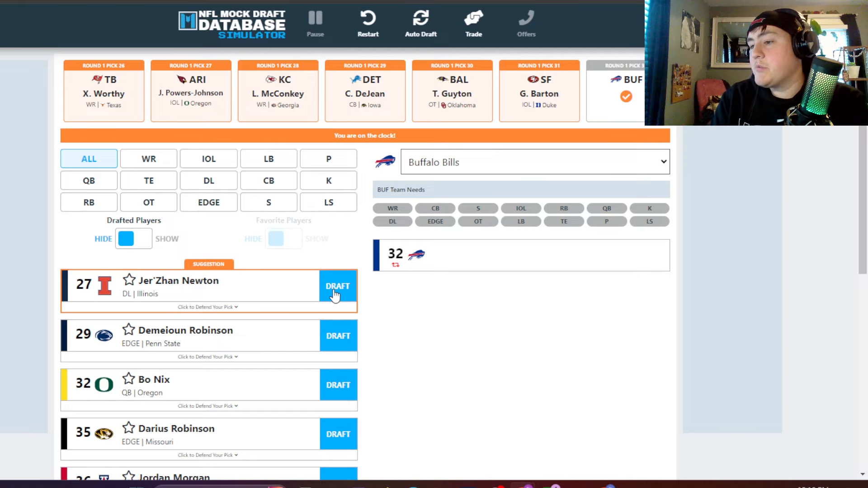
mouse_move(256, 341)
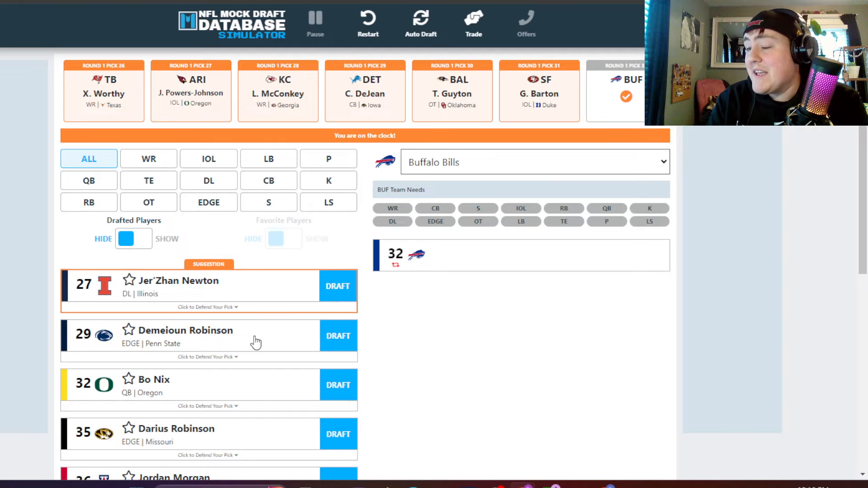
scroll("down", 3)
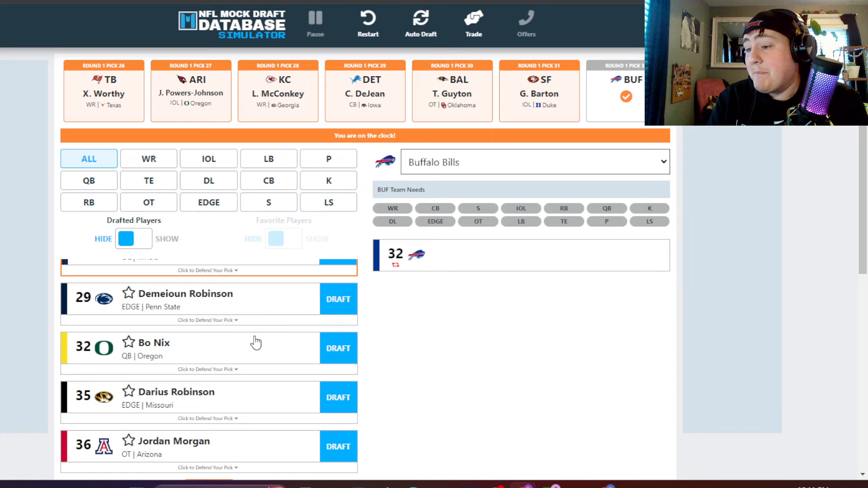
scroll("down", 3)
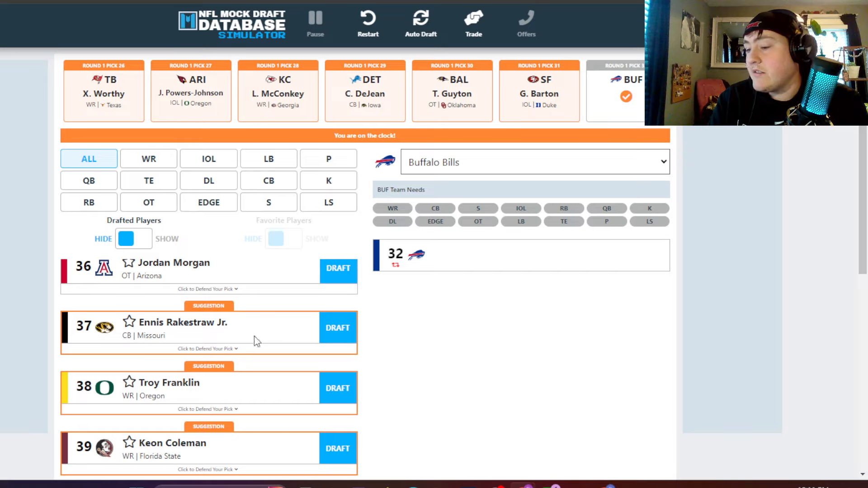
mouse_move(331, 338)
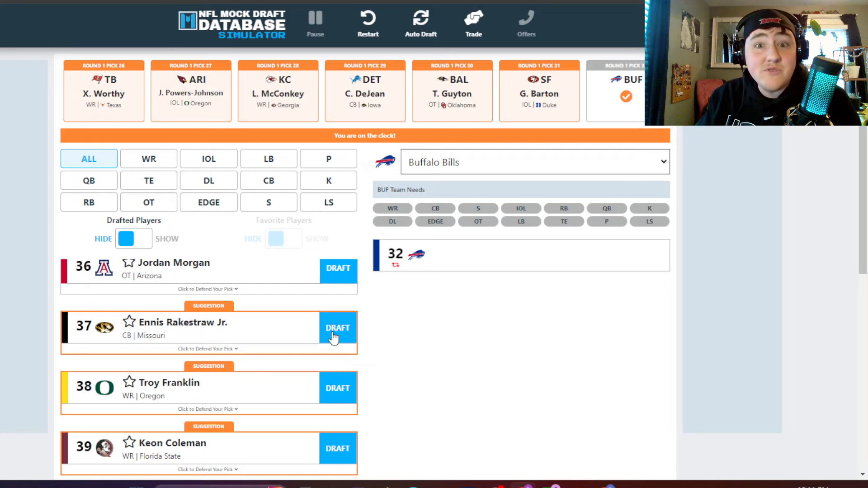
left_click(338, 328)
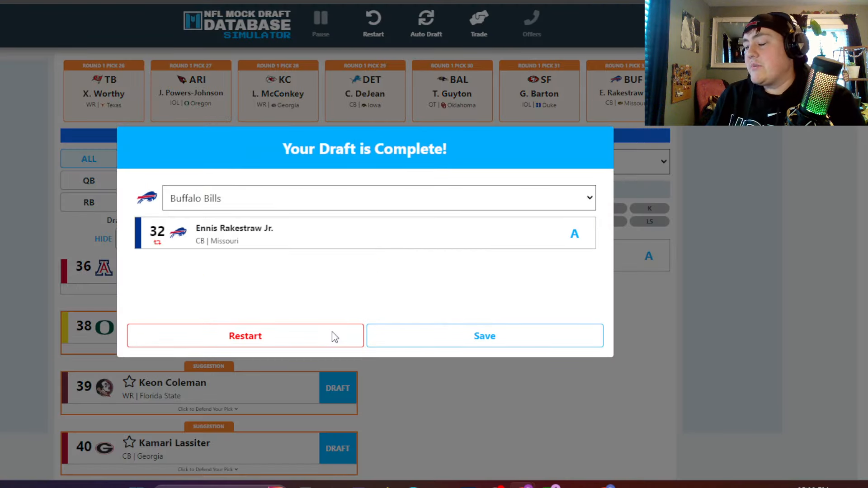
left_click(484, 335)
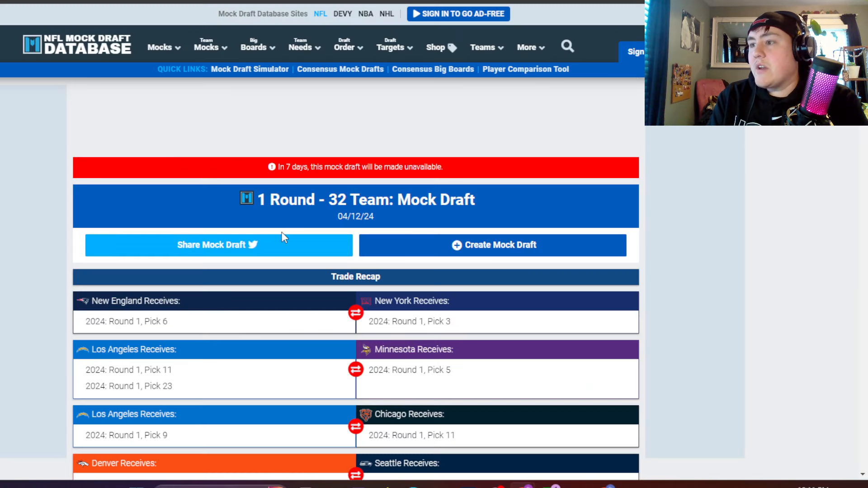
Scroll through the results page past the Trade Recap into the Round 1 pick list.
scroll("down", 3)
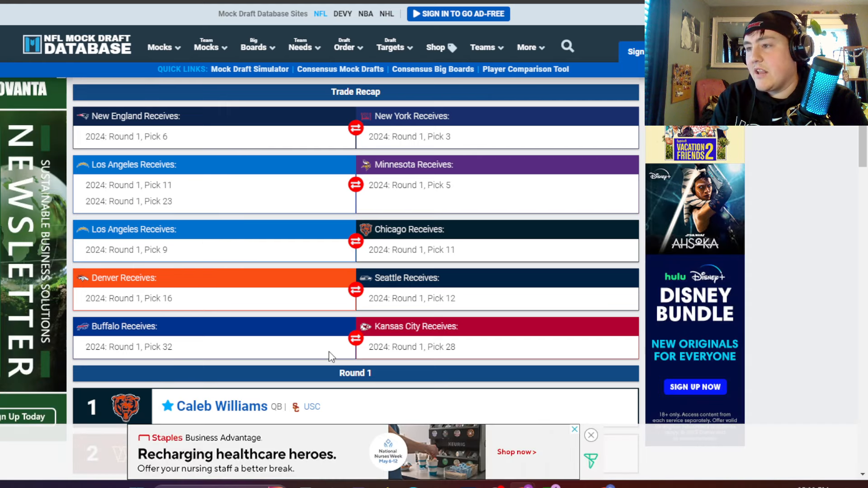
scroll("down", 3)
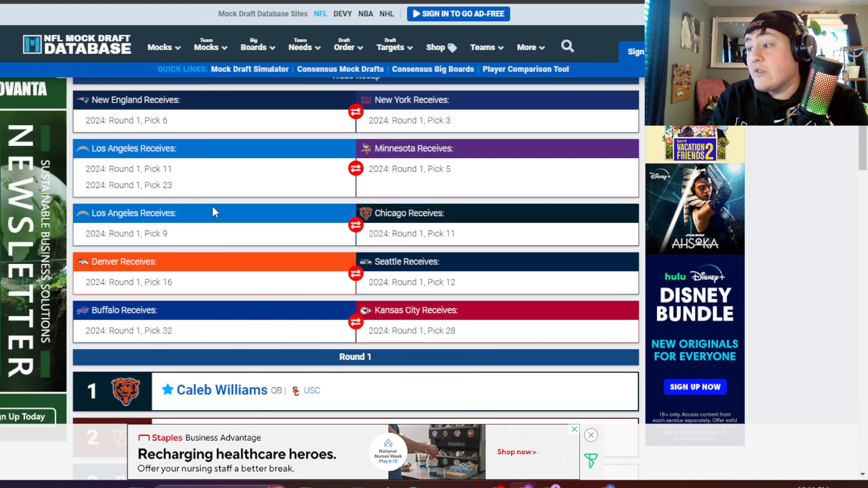
scroll("down", 3)
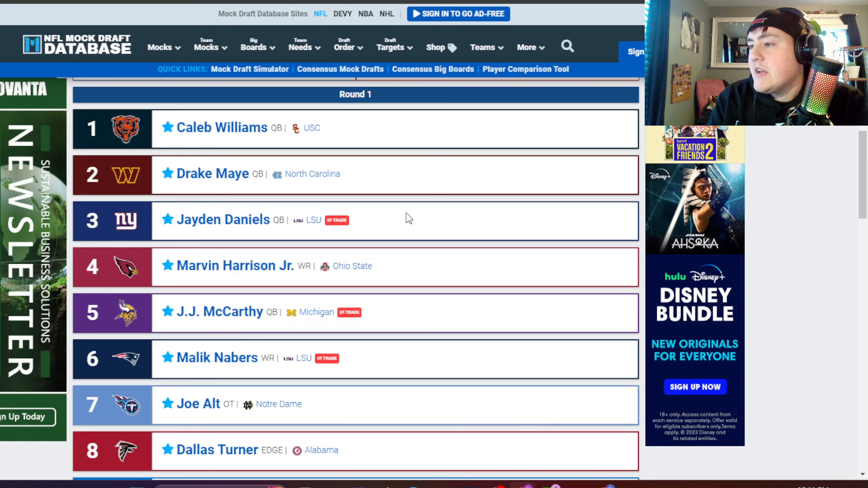
scroll("down", 3)
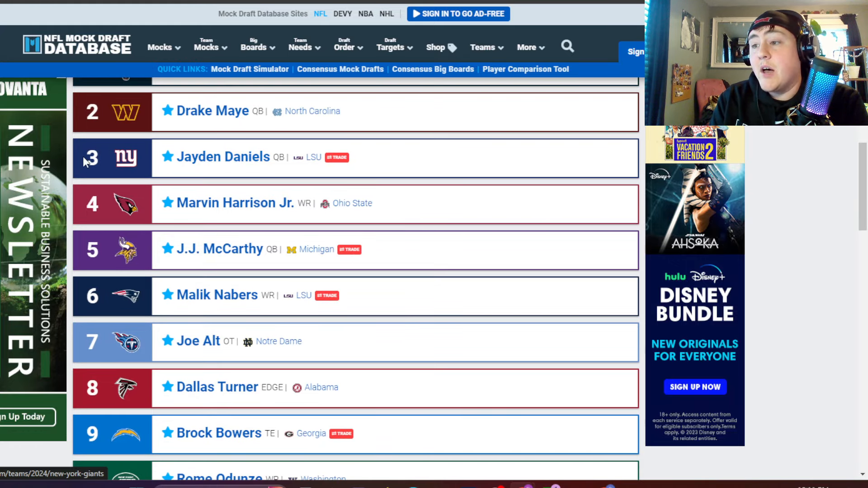
scroll("down", 3)
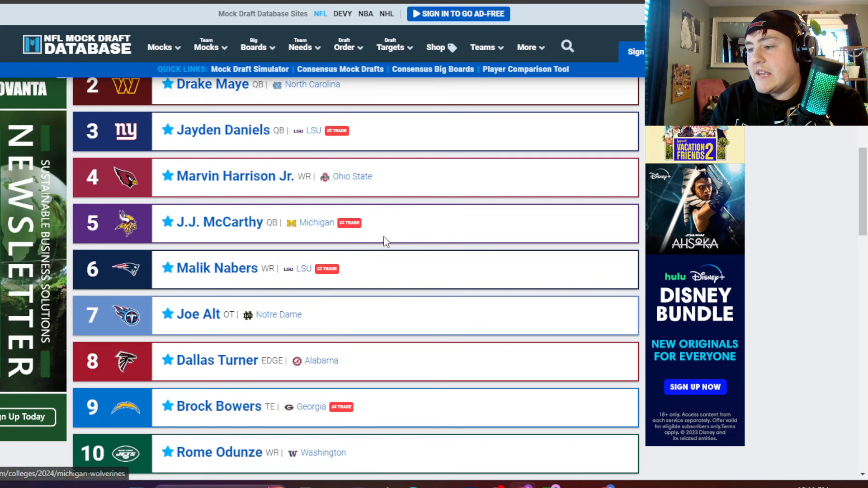
scroll("down", 3)
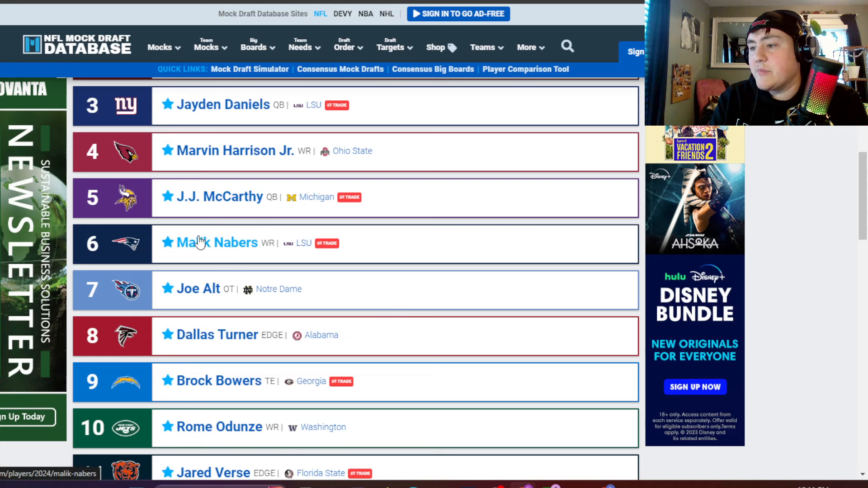
scroll("down", 3)
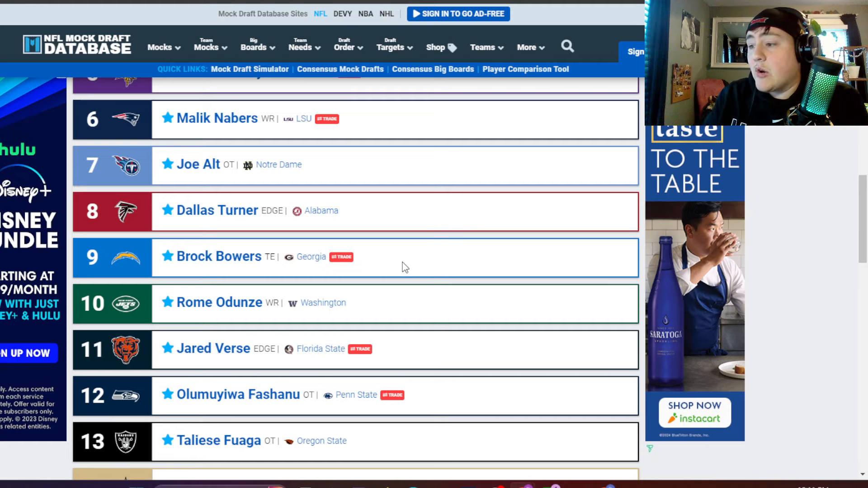
scroll("down", 3)
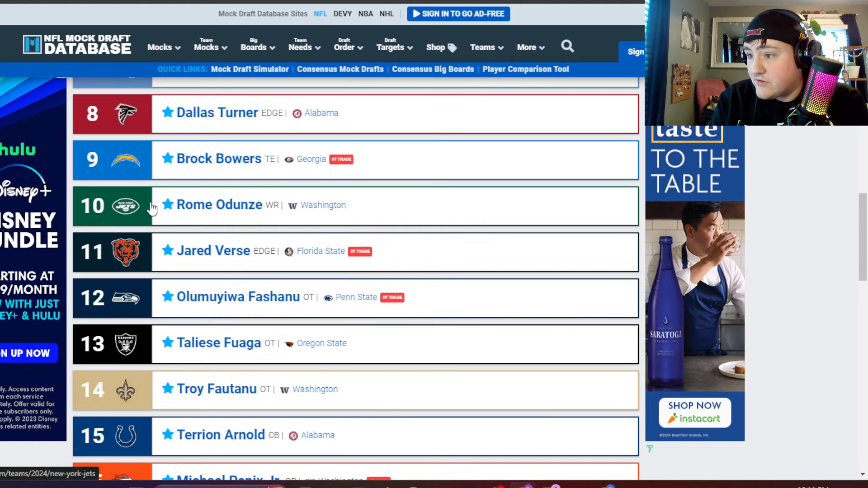
scroll("down", 3)
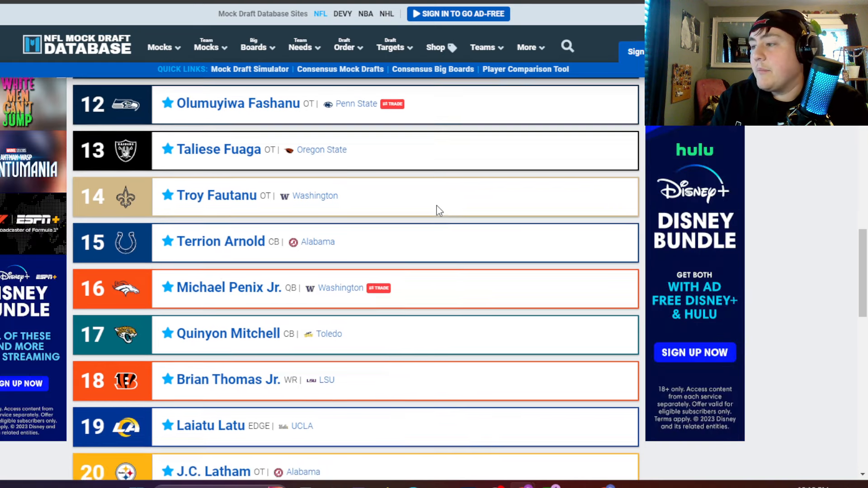
scroll("down", 3)
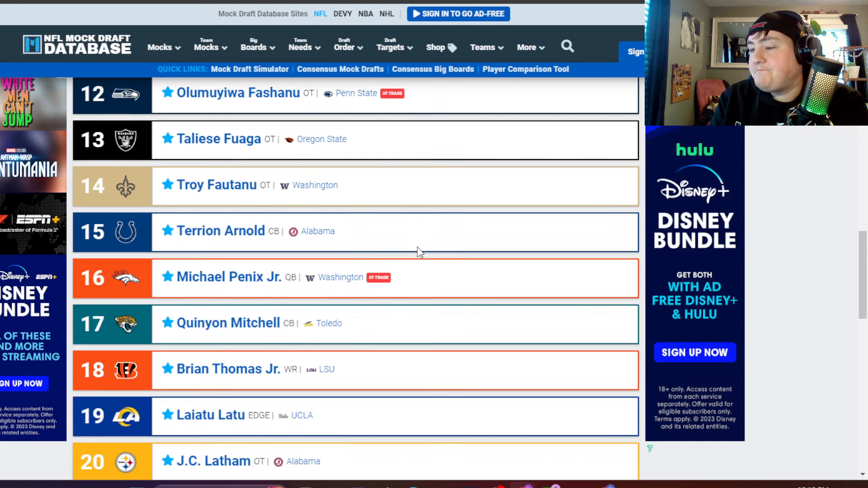
scroll("down", 3)
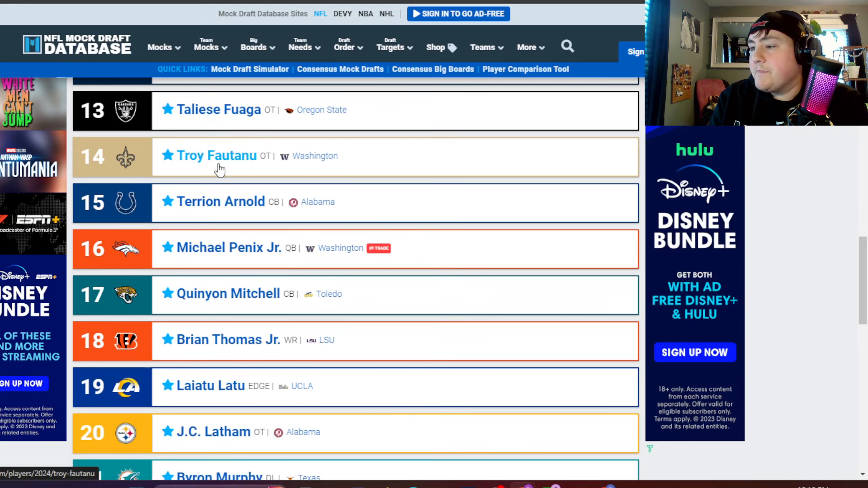
scroll("down", 3)
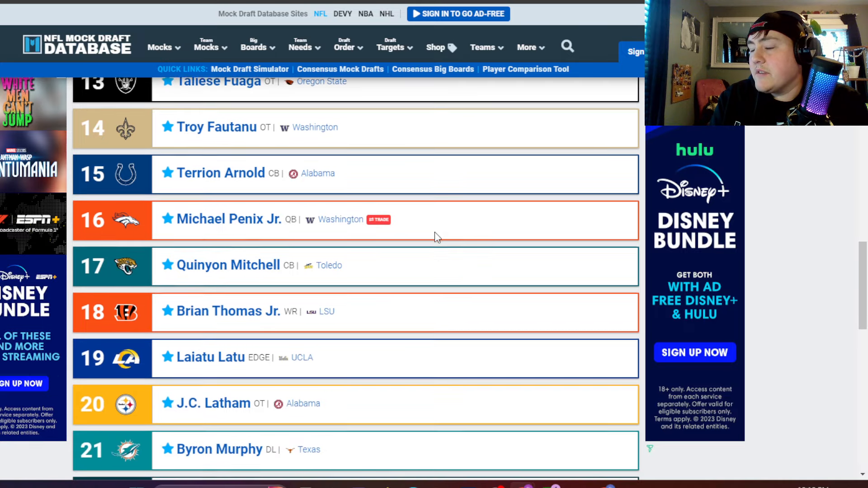
scroll("down", 3)
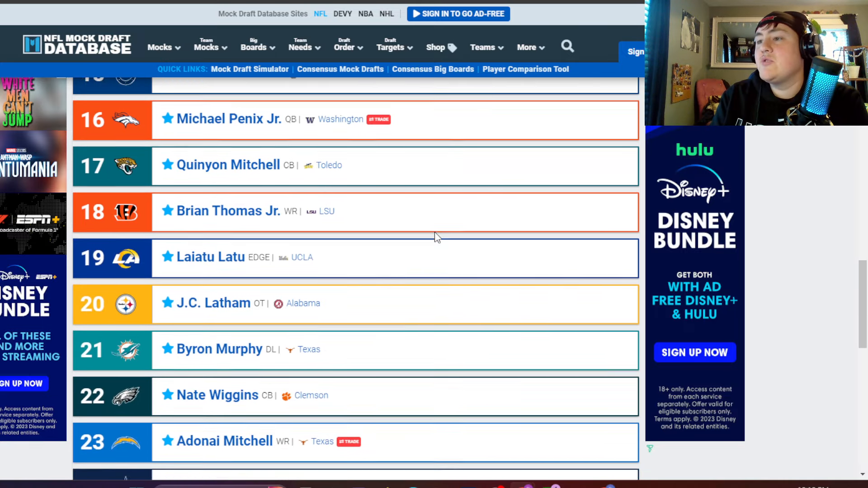
scroll("down", 3)
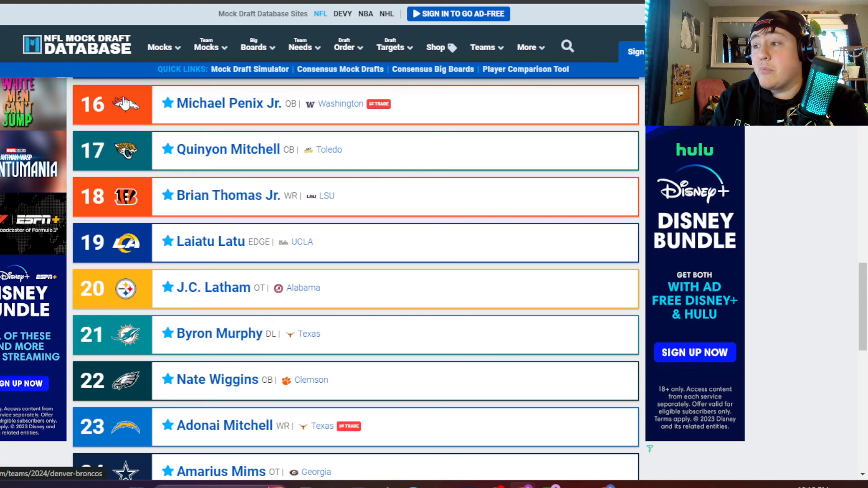
scroll("up", 3)
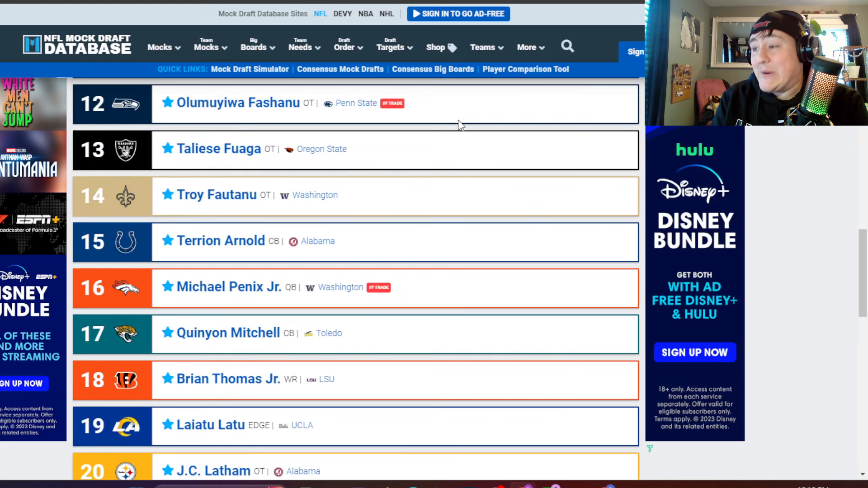
scroll("down", 3)
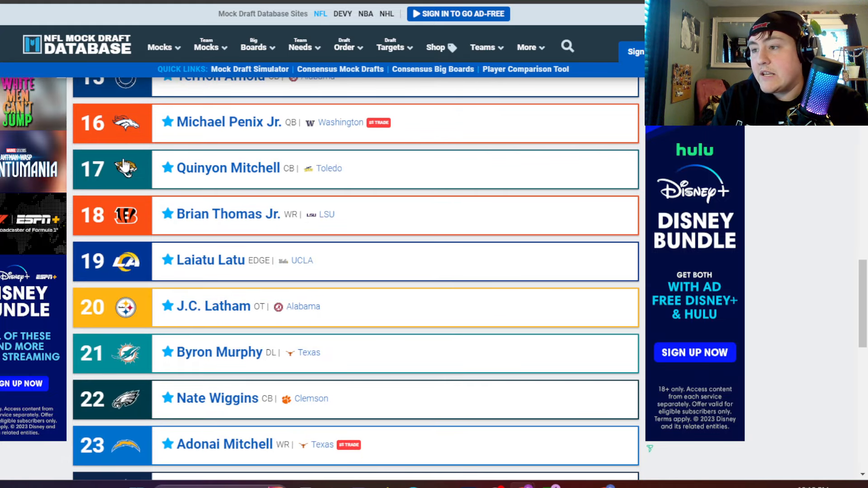
scroll("down", 3)
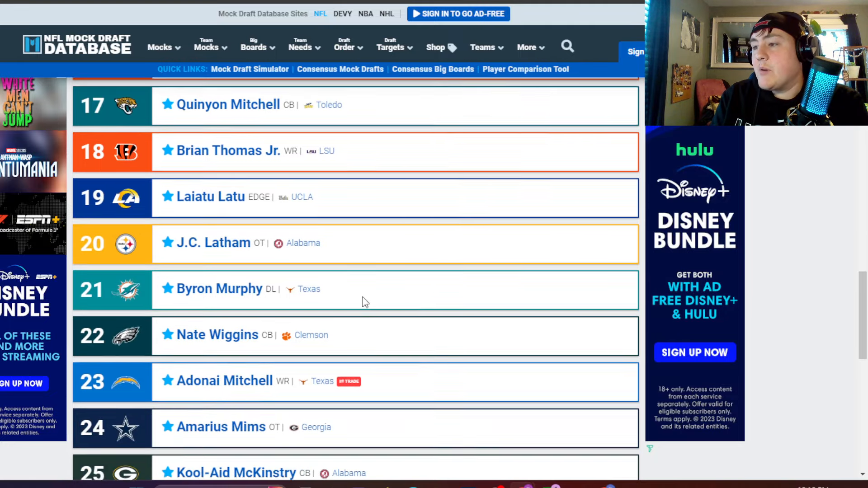
scroll("down", 3)
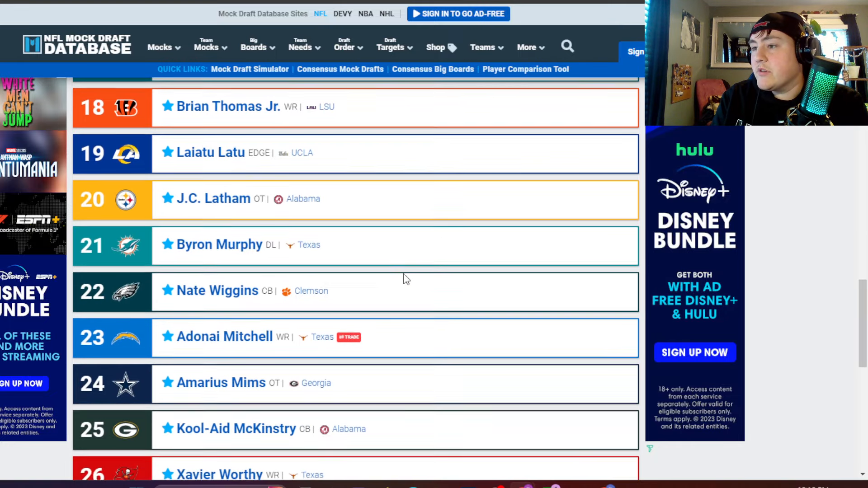
scroll("down", 3)
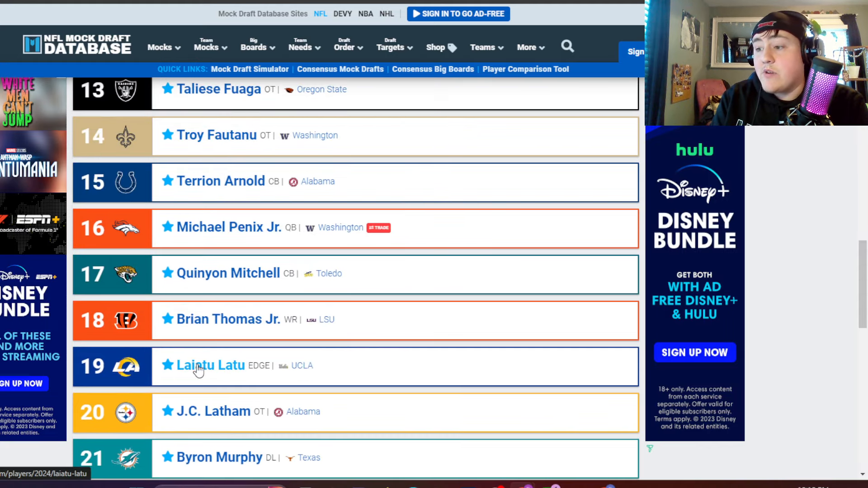
scroll("up", 3)
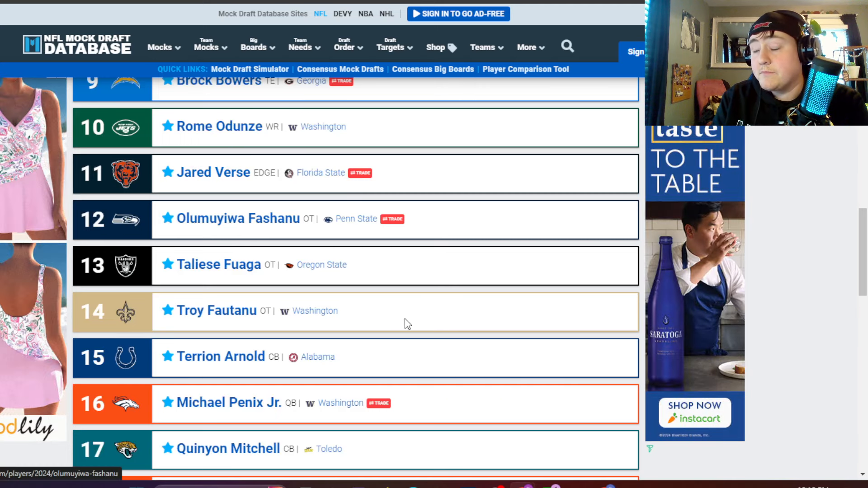
scroll("down", 3)
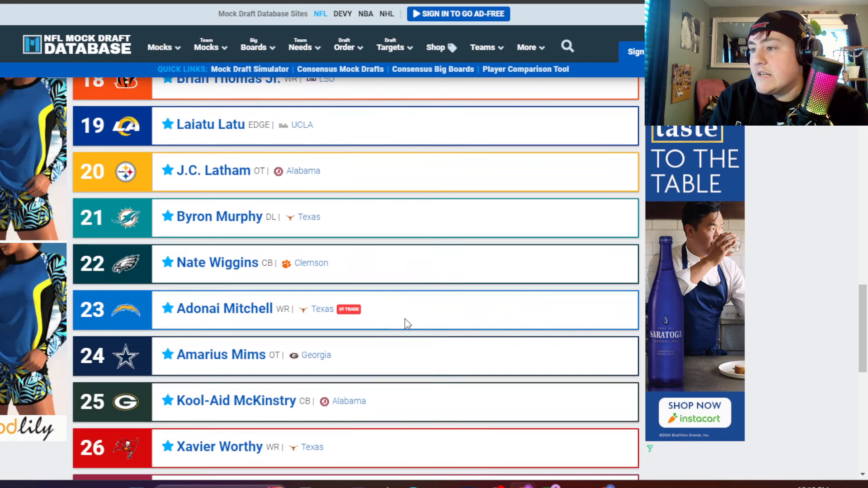
scroll("down", 3)
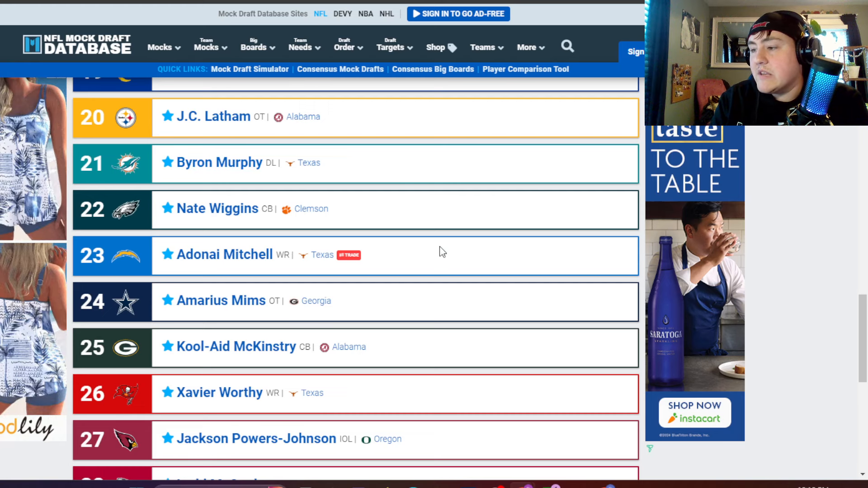
scroll("down", 3)
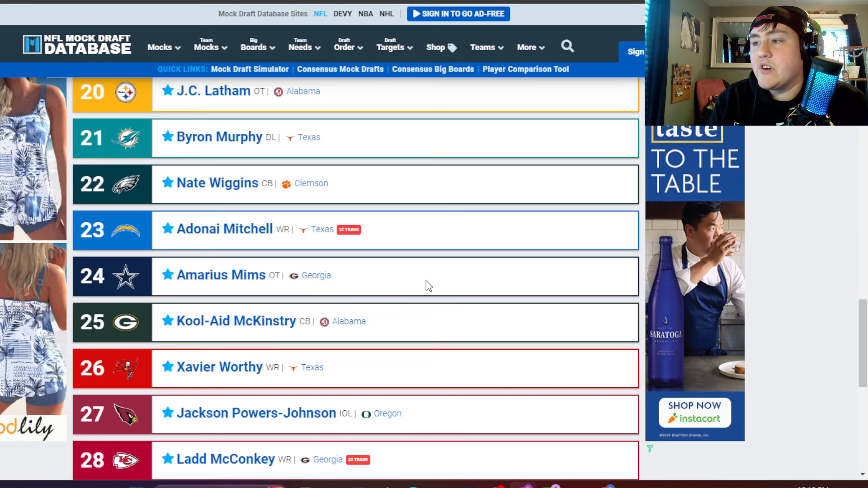
scroll("down", 3)
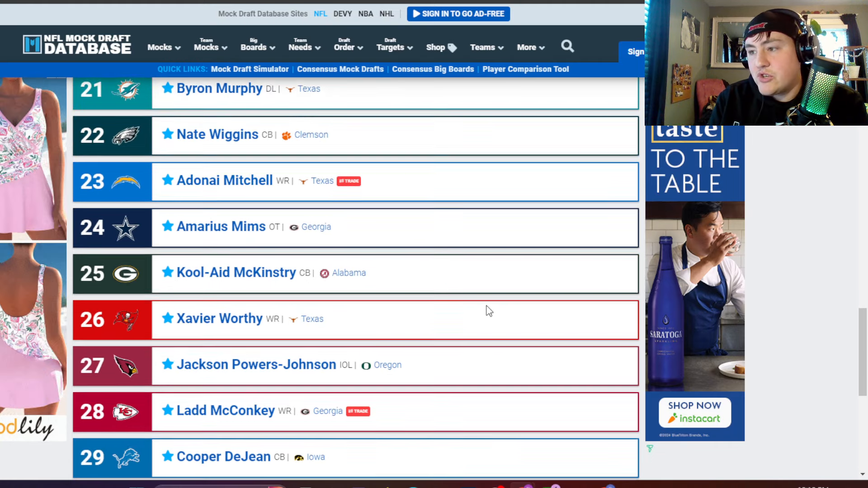
scroll("down", 3)
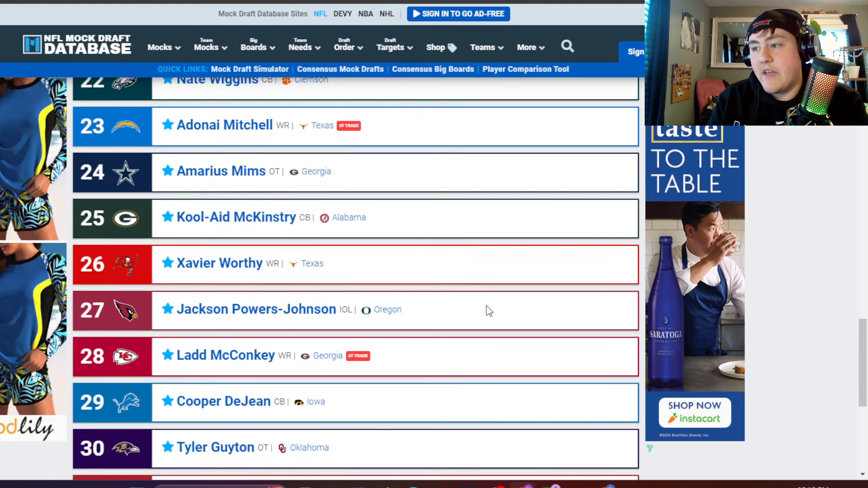
scroll("down", 3)
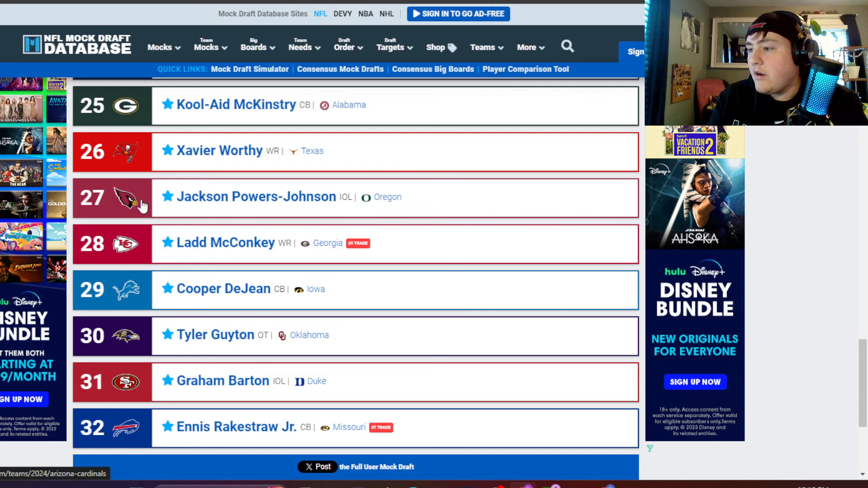
mouse_move(118, 243)
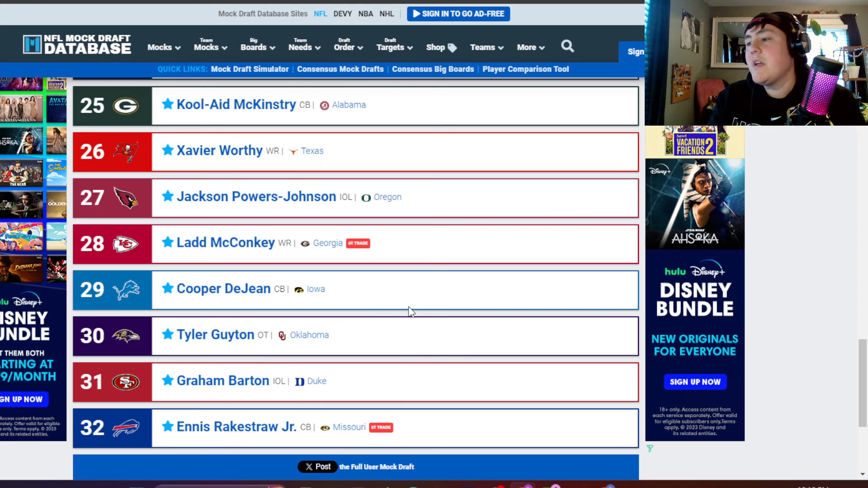
scroll("up", 3)
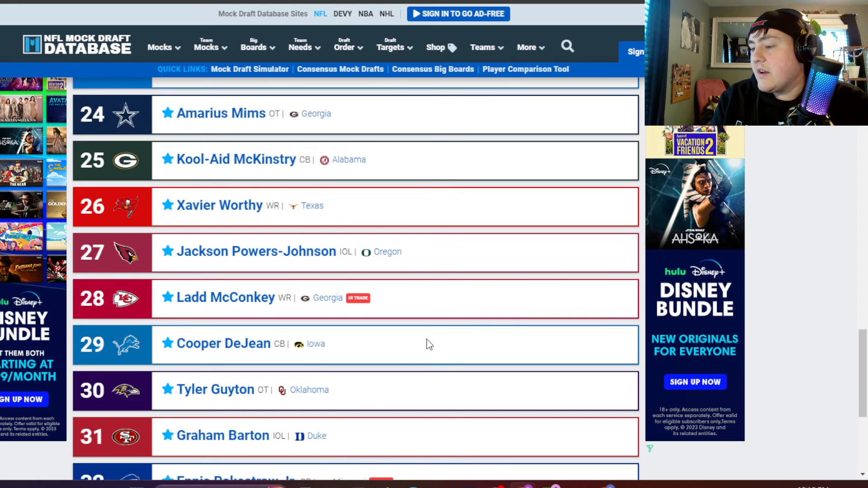
scroll("down", 3)
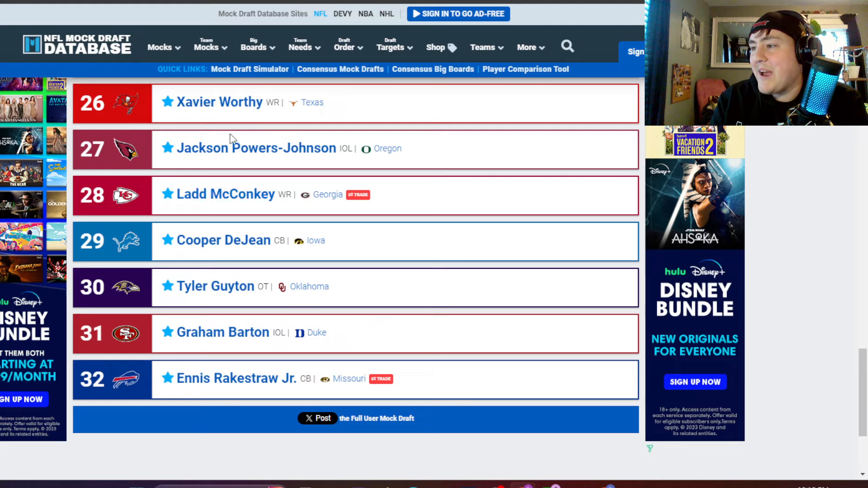
mouse_move(433, 270)
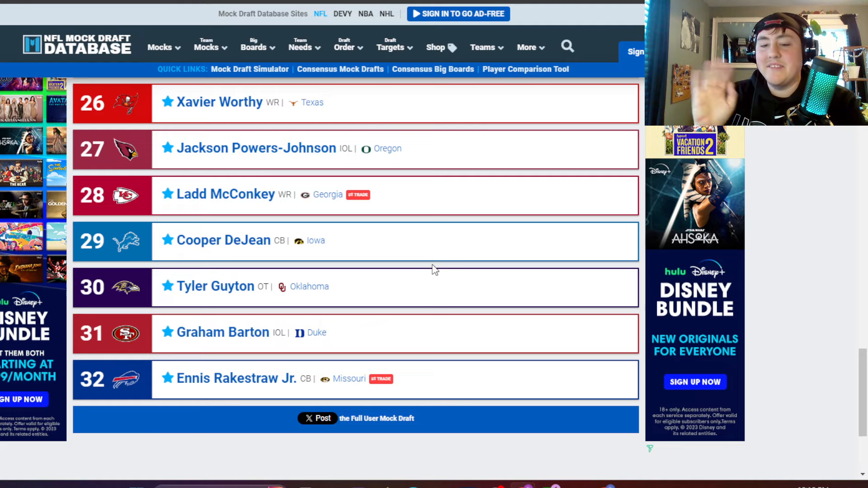